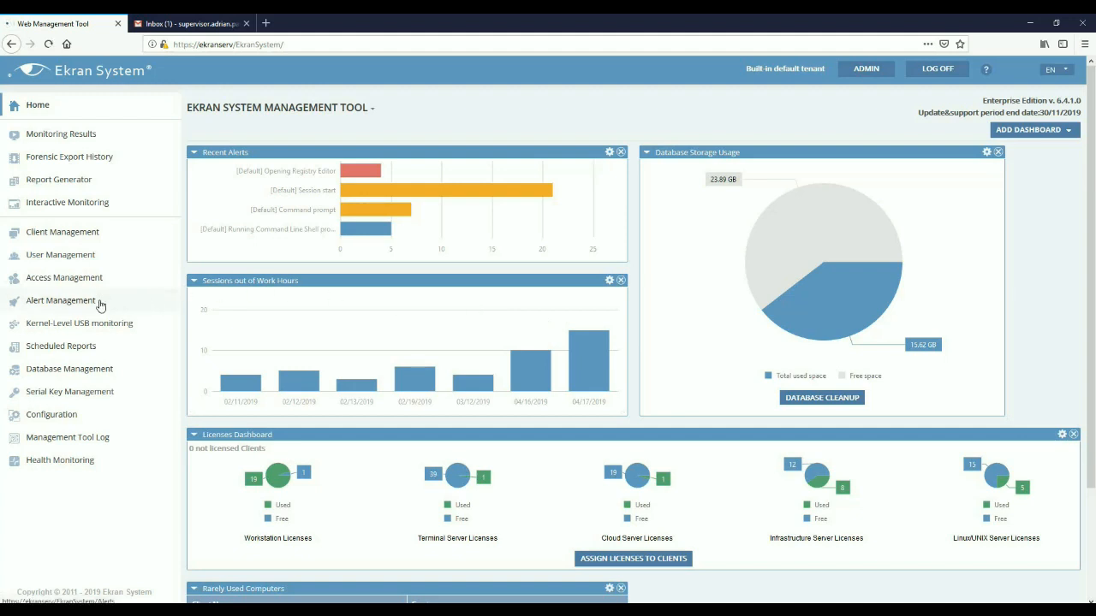
# In Alert Management, filter the alert list by 'session start'.
pyautogui.click(60, 300)
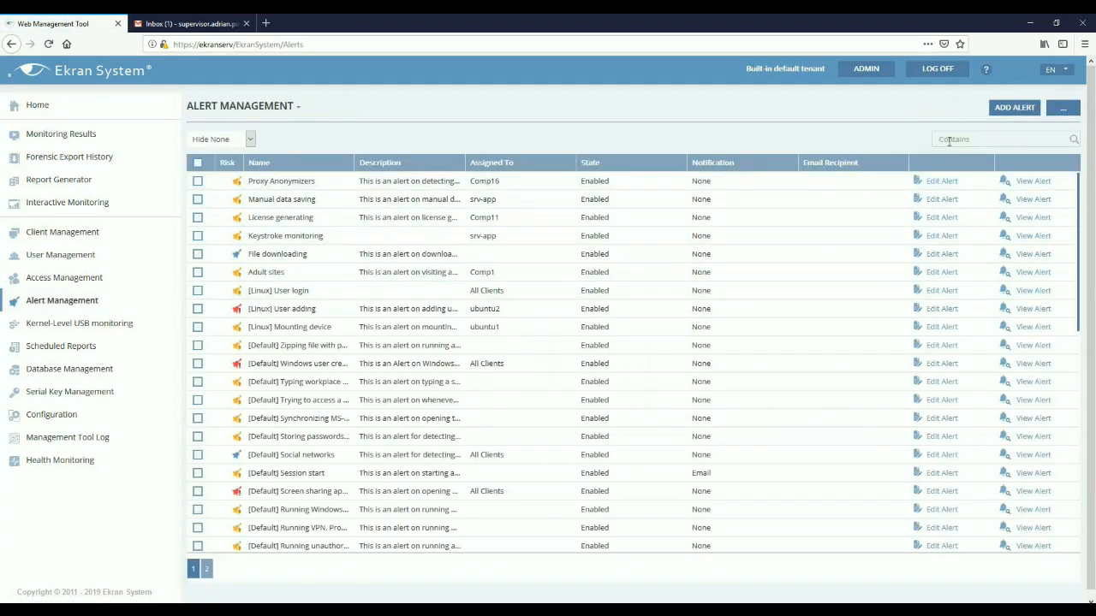
pyautogui.write('session start')
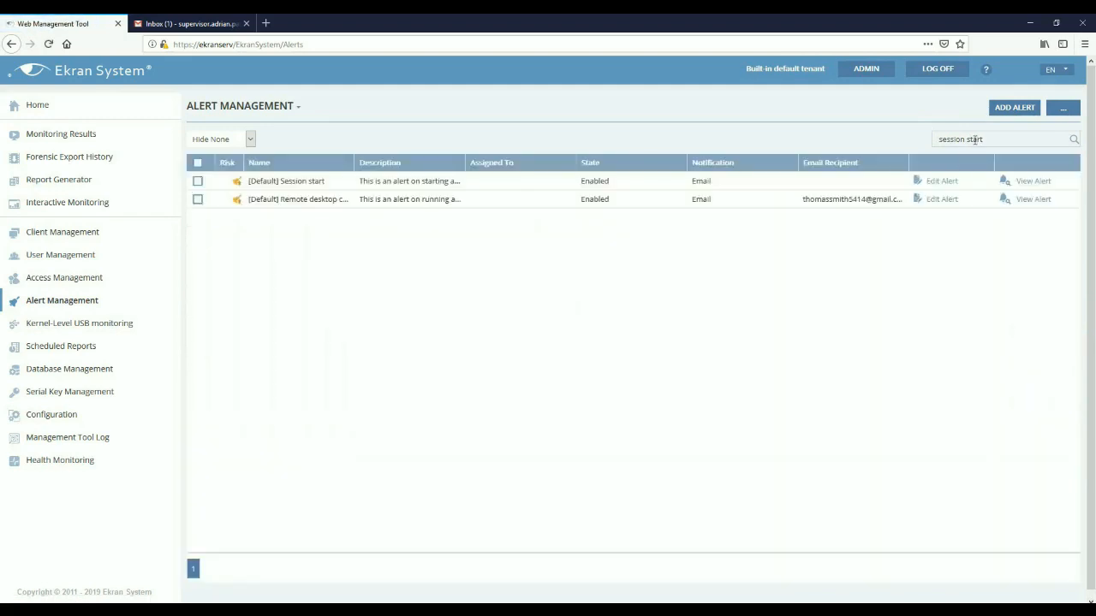
# Edit the Session start alert and search its Add Clients list for EnterpServ1.
pyautogui.click(941, 180)
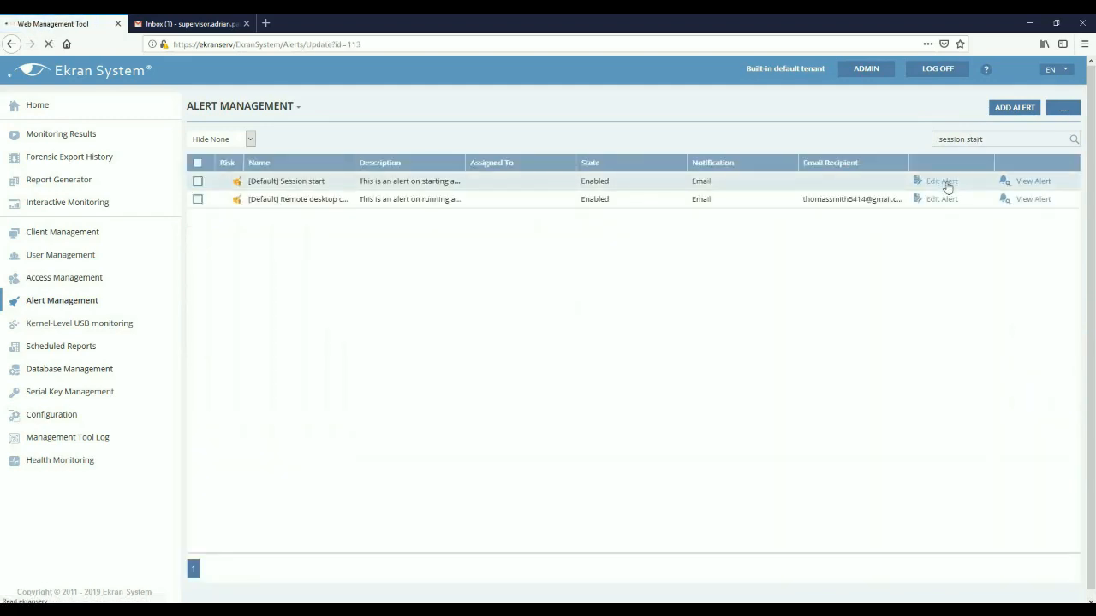
pyautogui.click(939, 180)
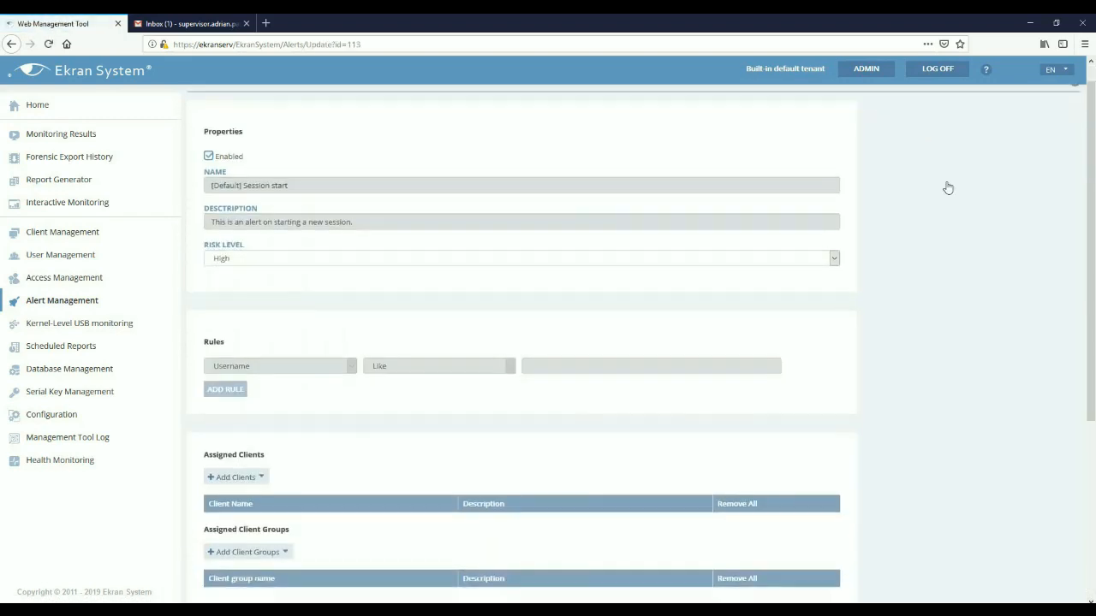
pyautogui.scroll(-3)
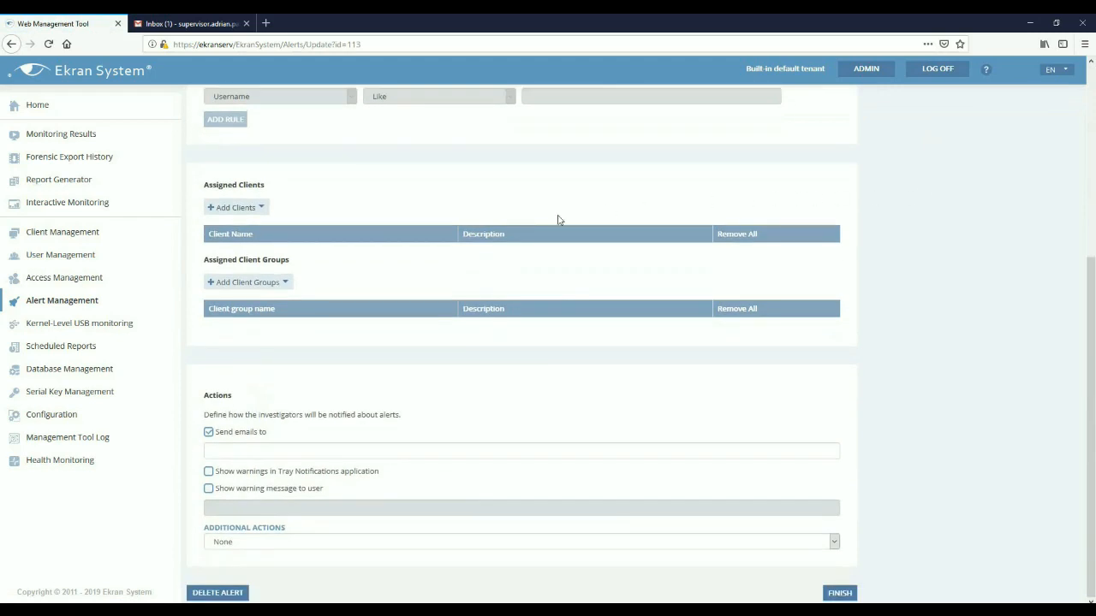
pyautogui.click(236, 207)
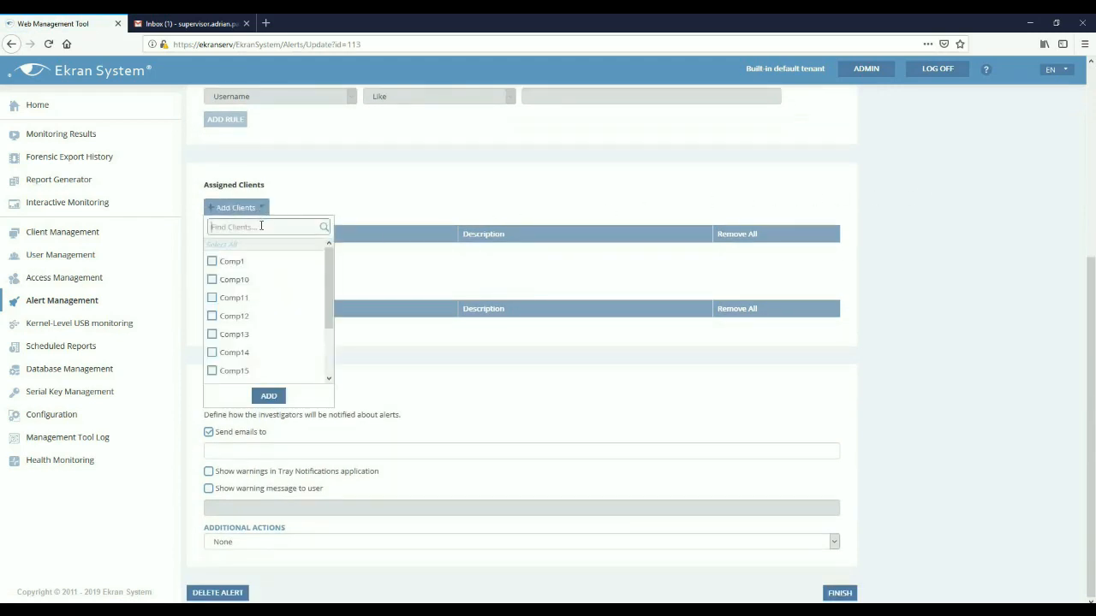
pyautogui.write('E')
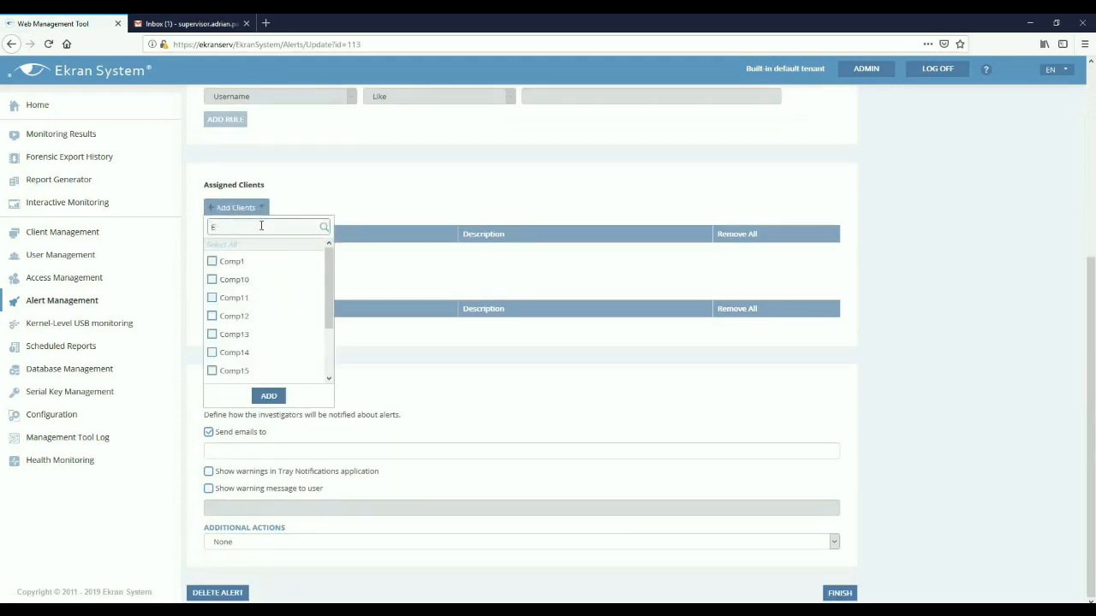
pyautogui.write('nterpServ')
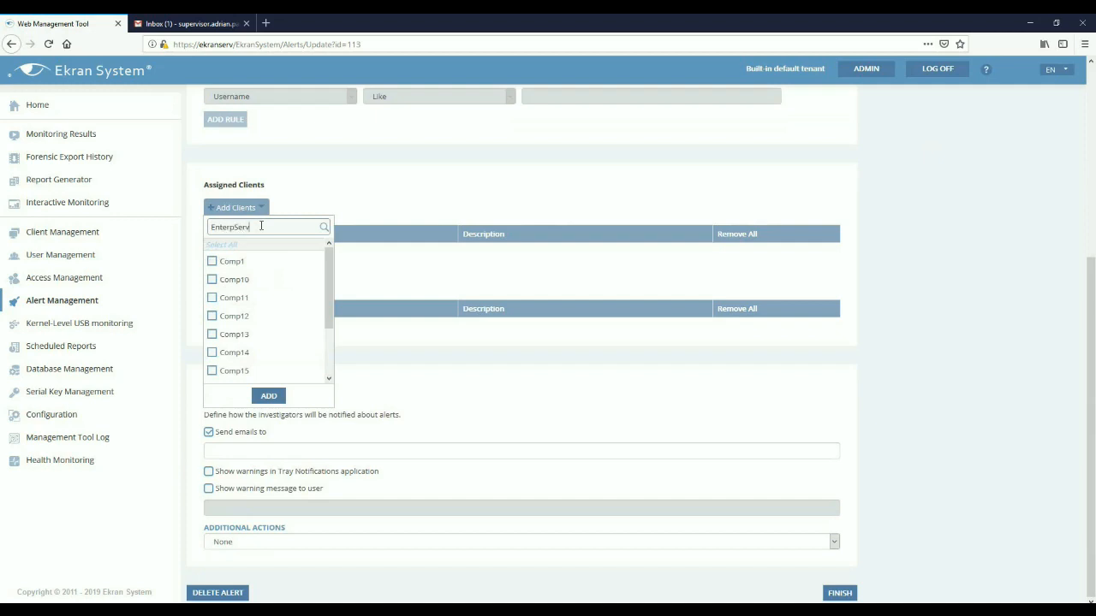
pyautogui.write('1')
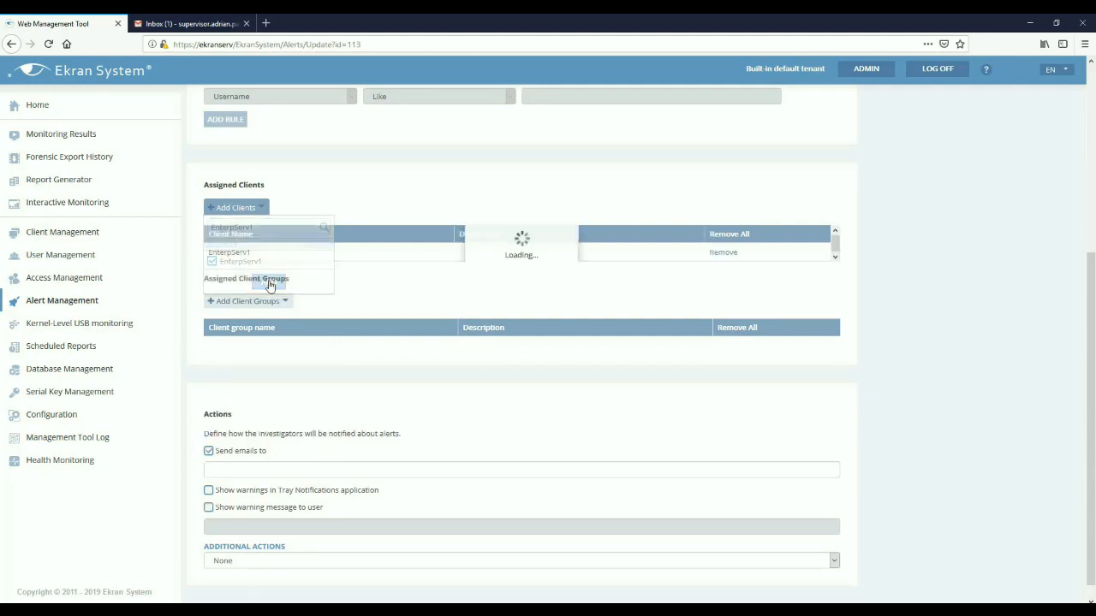
pyautogui.click(212, 262)
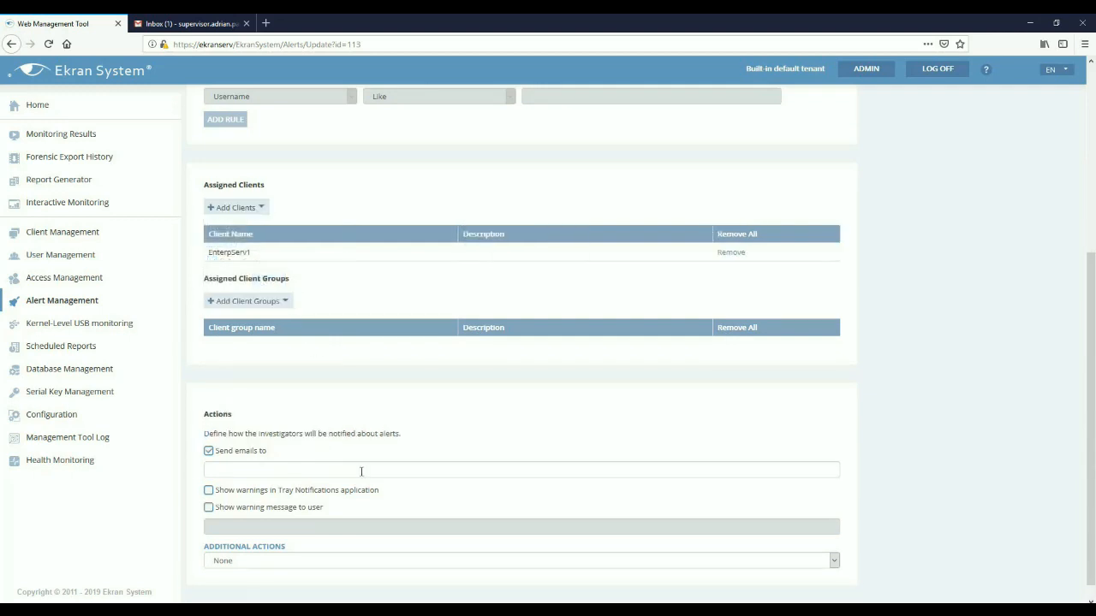
pyautogui.scroll(-3)
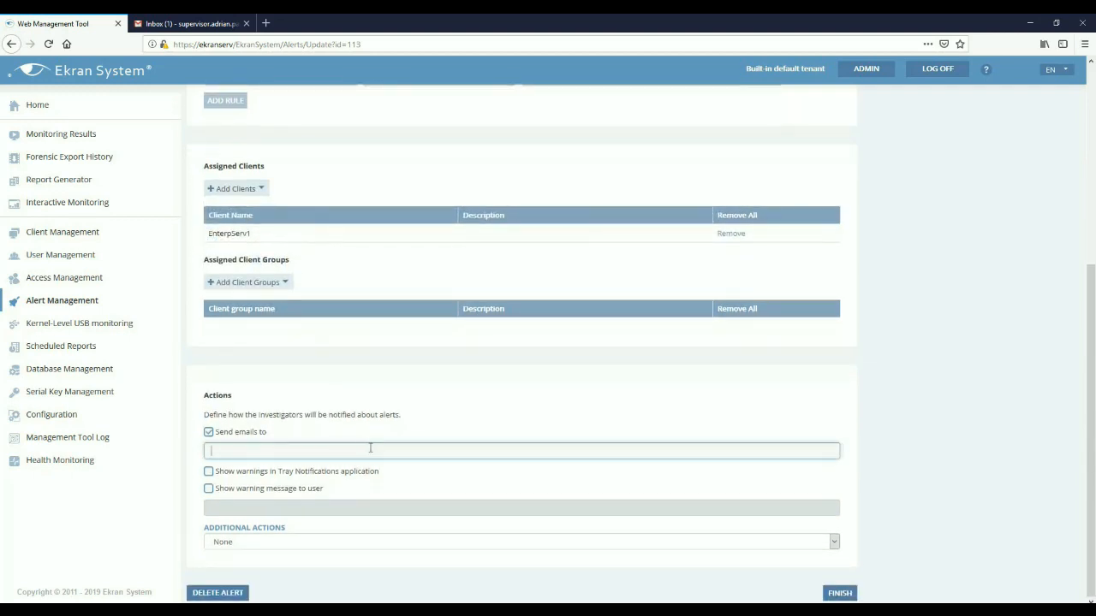
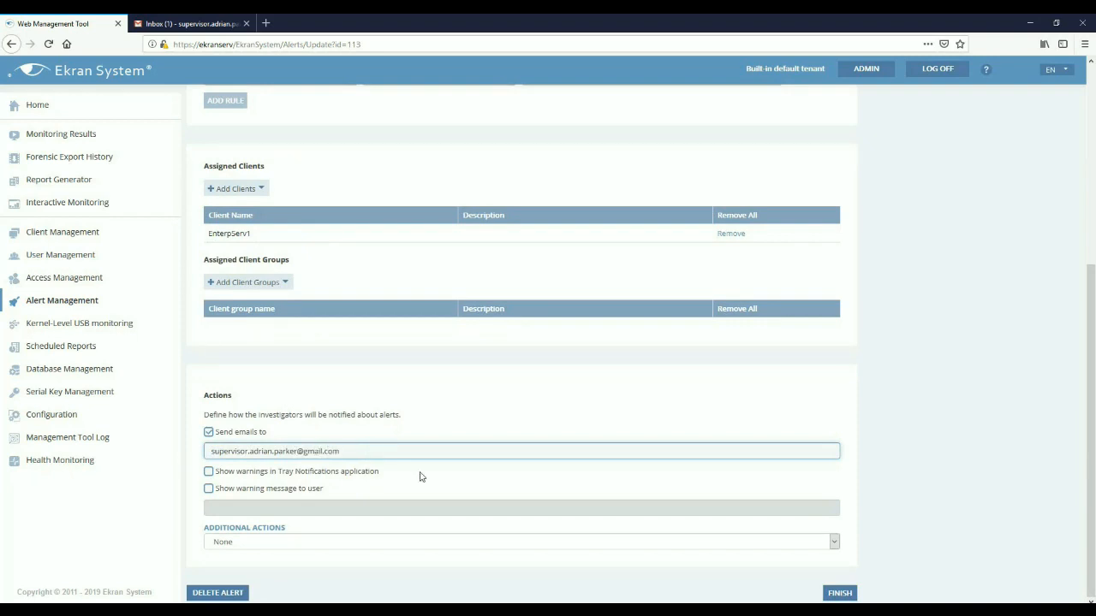
pyautogui.click(839, 592)
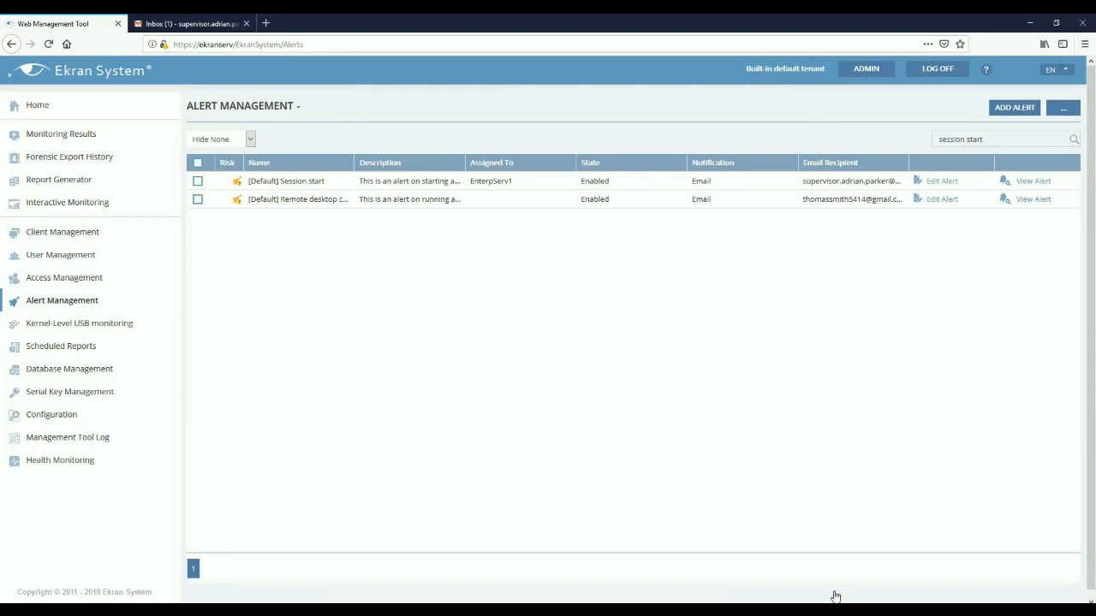
pyautogui.moveTo(110, 243)
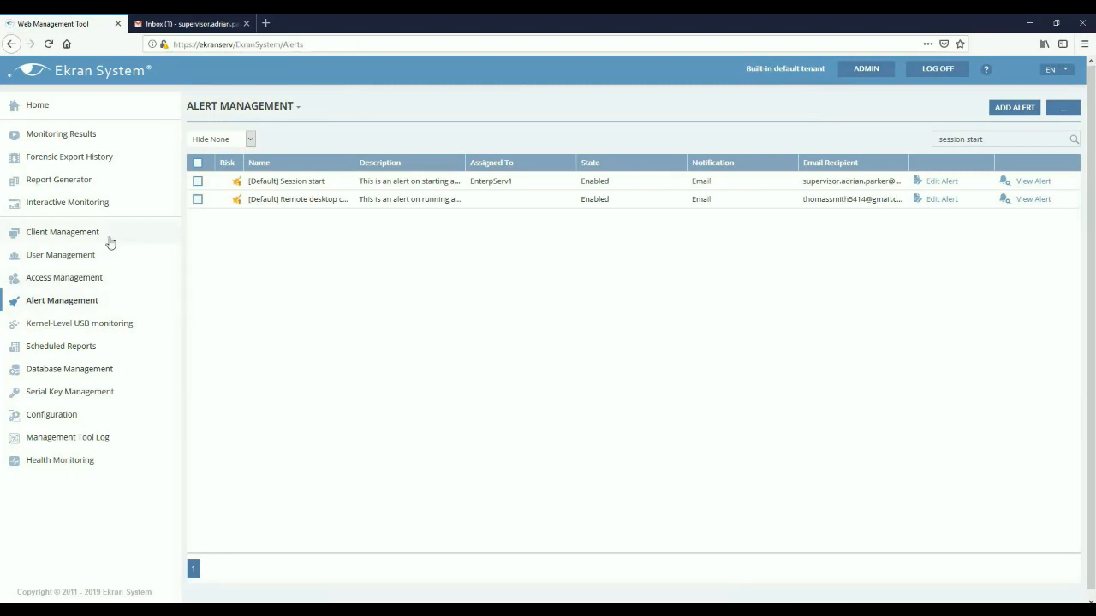
# Search Client Management for the client EnterpServ1.
pyautogui.click(62, 231)
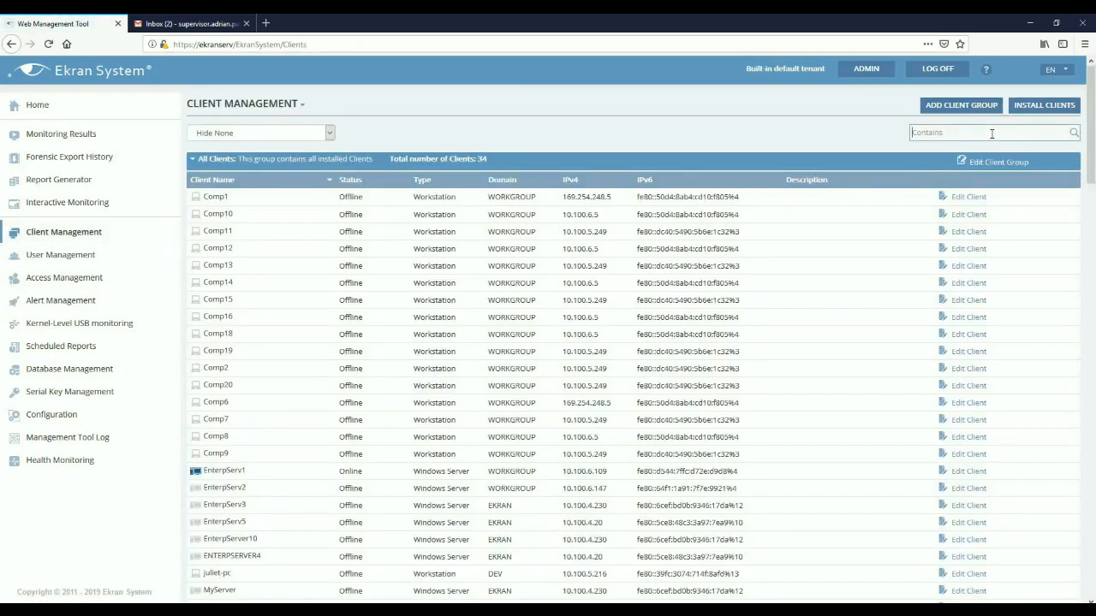
pyautogui.write('Enter')
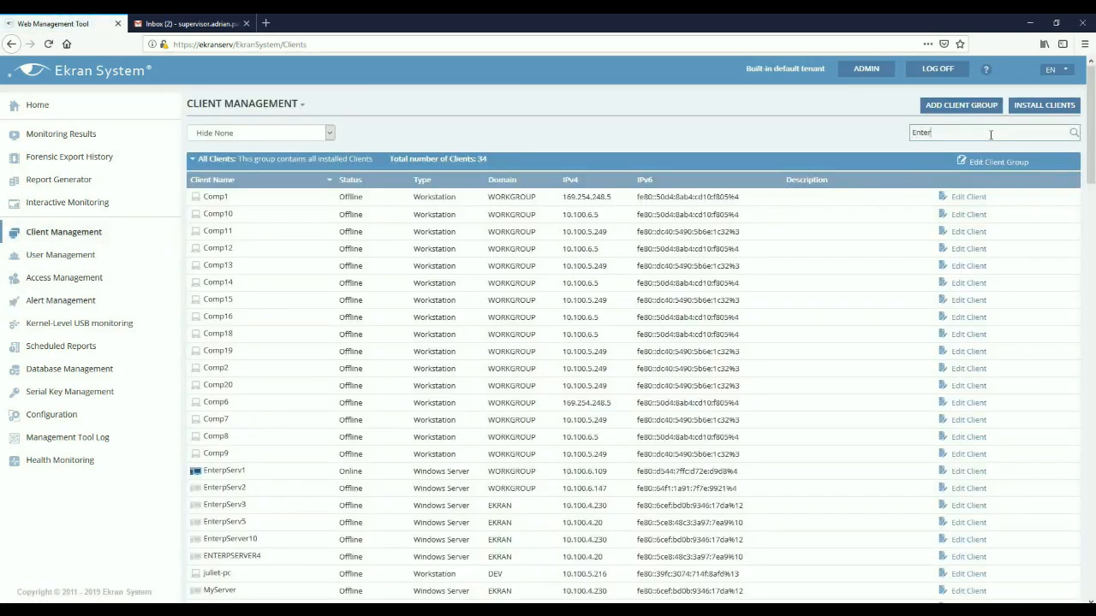
pyautogui.write('EnterpServ1')
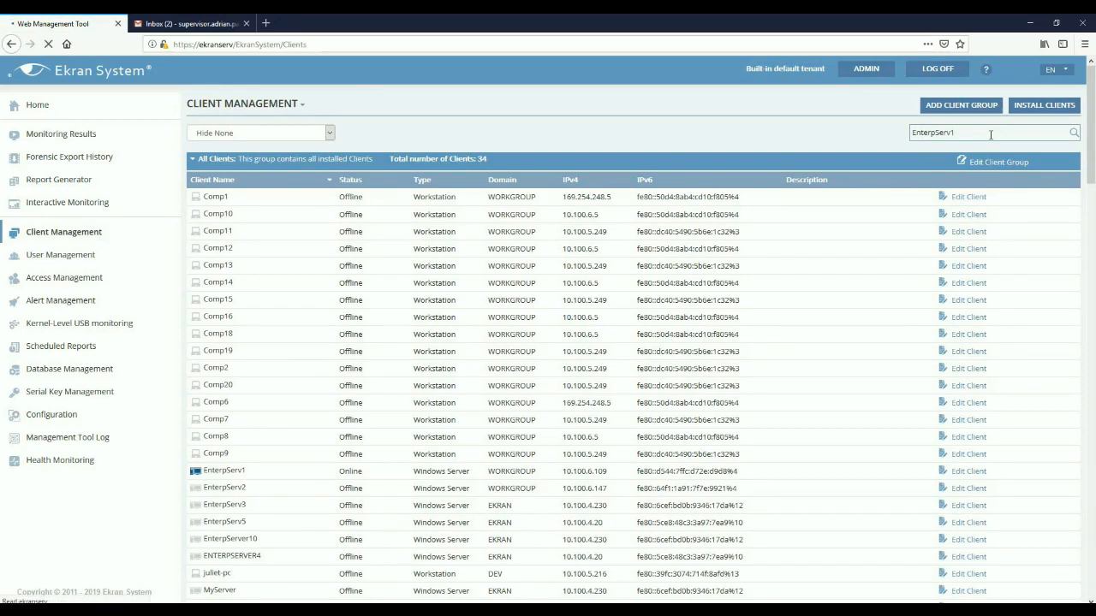
pyautogui.click(1073, 132)
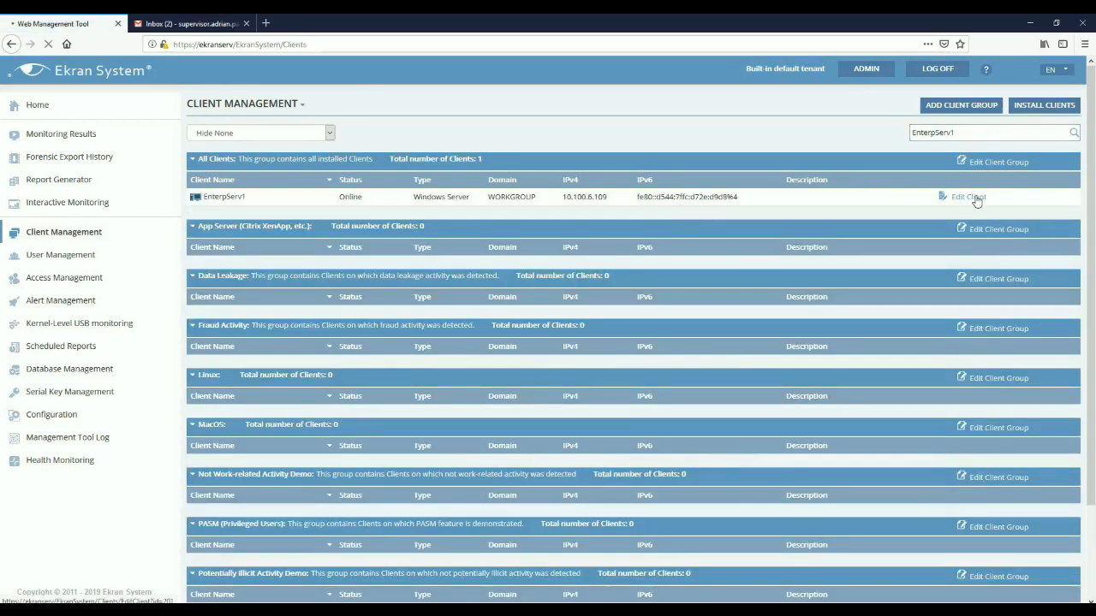
# Set EnterpServ1's IP filtering to except remote IPs 10.100.3.1-10.100.3.10.
pyautogui.click(967, 197)
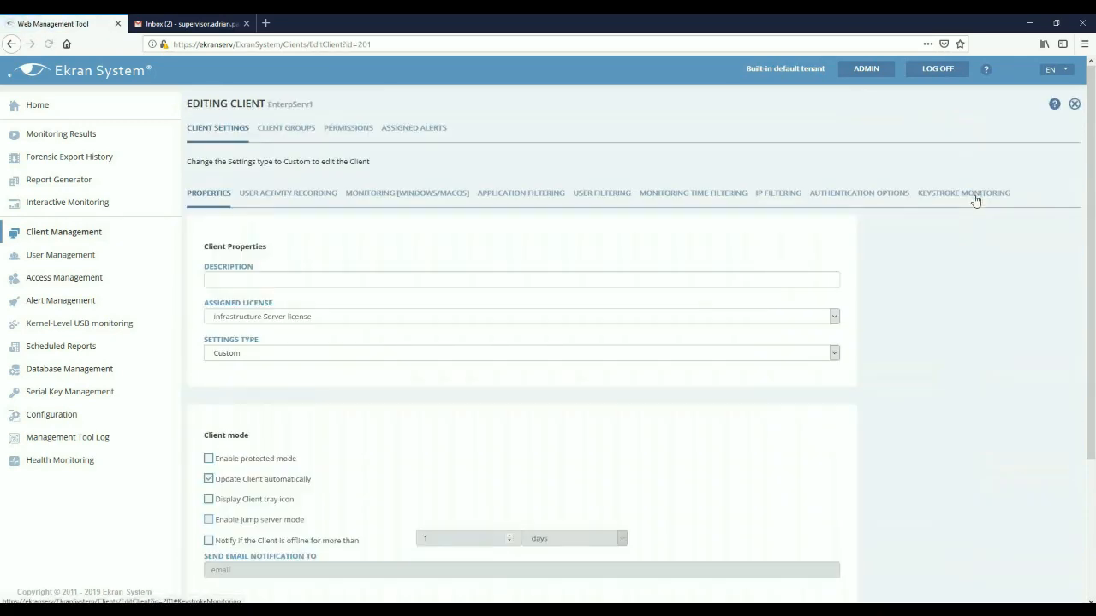
pyautogui.click(781, 193)
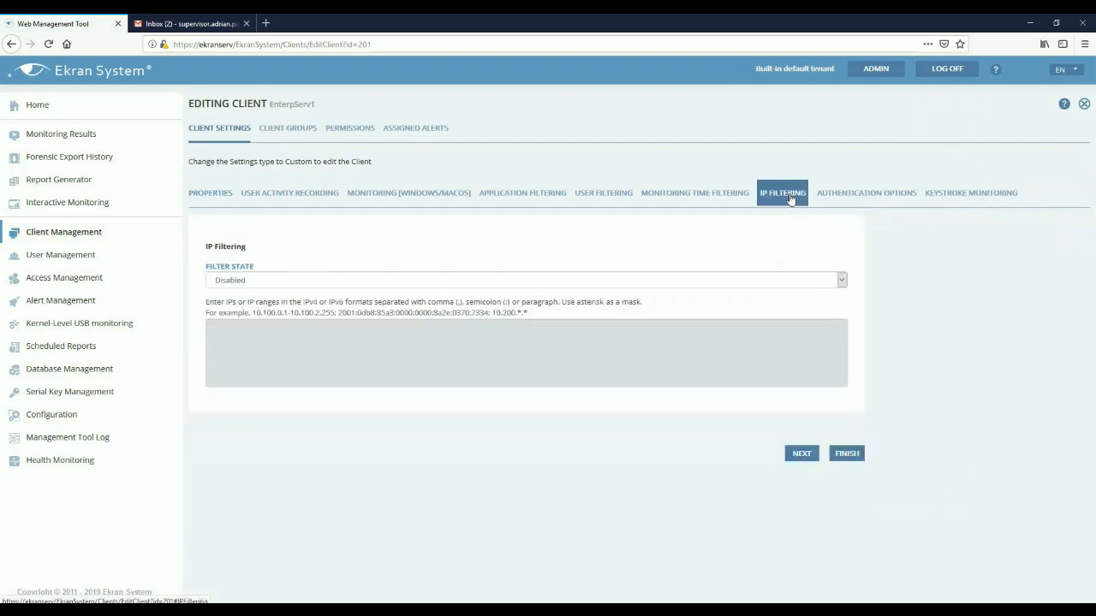
pyautogui.click(840, 280)
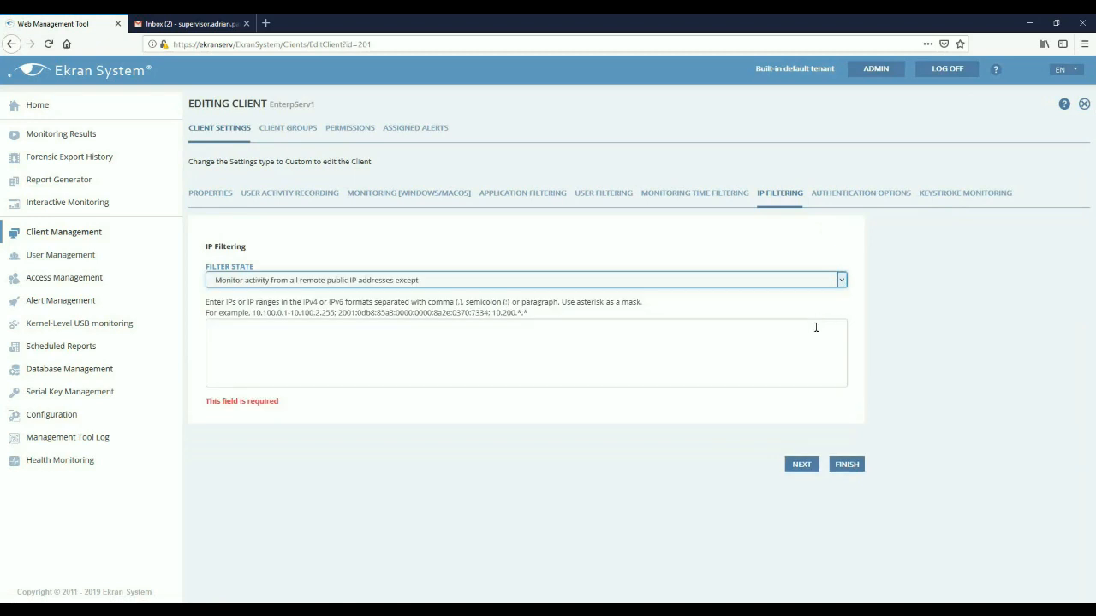
pyautogui.write('10.')
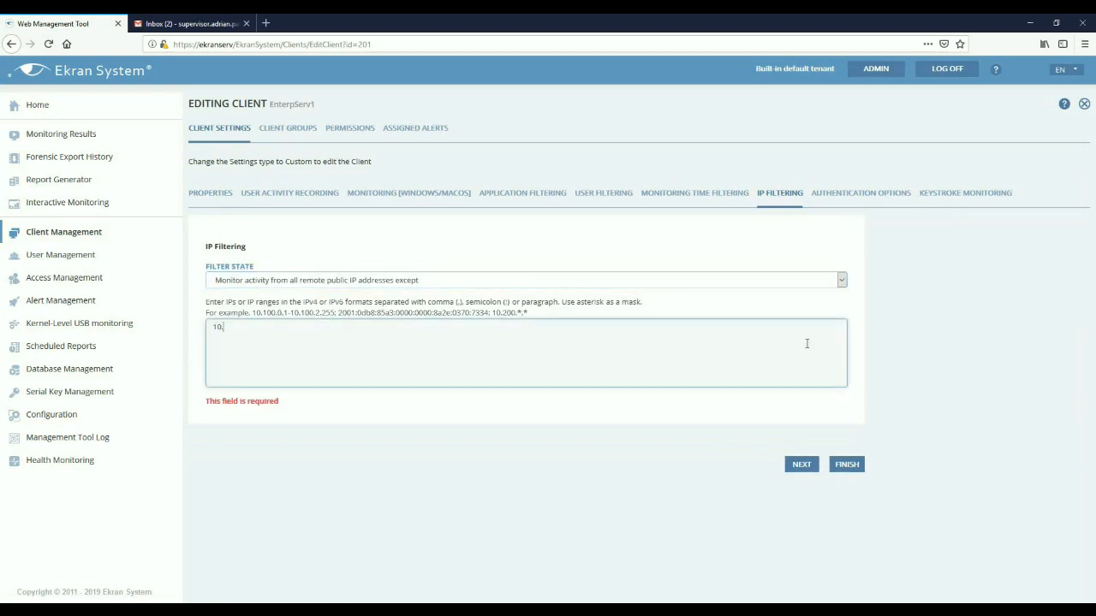
pyautogui.write('100.3.1')
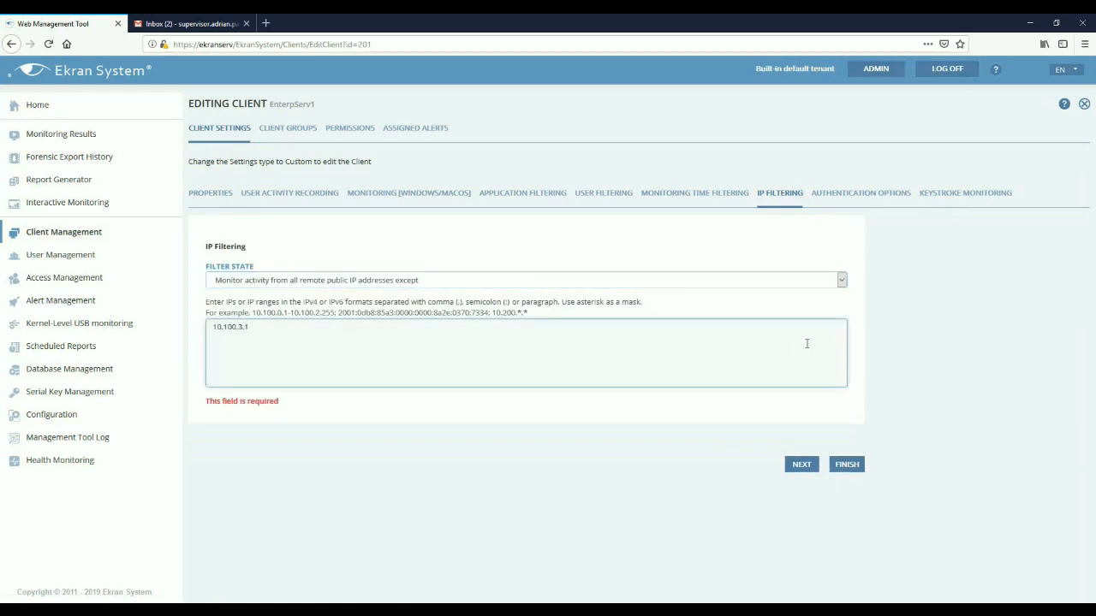
pyautogui.write('-10.100.')
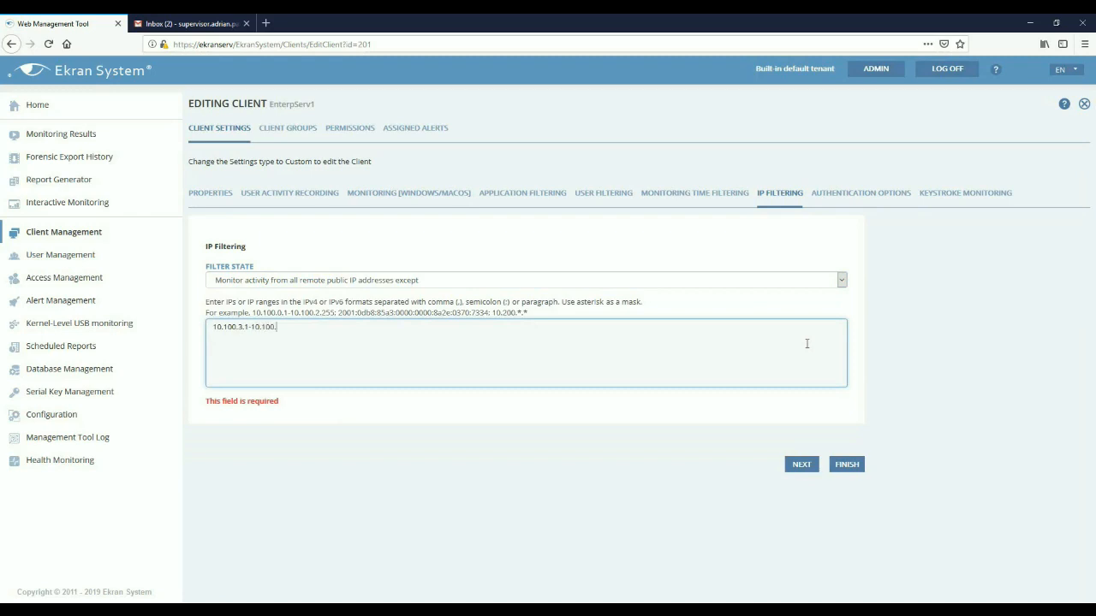
pyautogui.write('3.10')
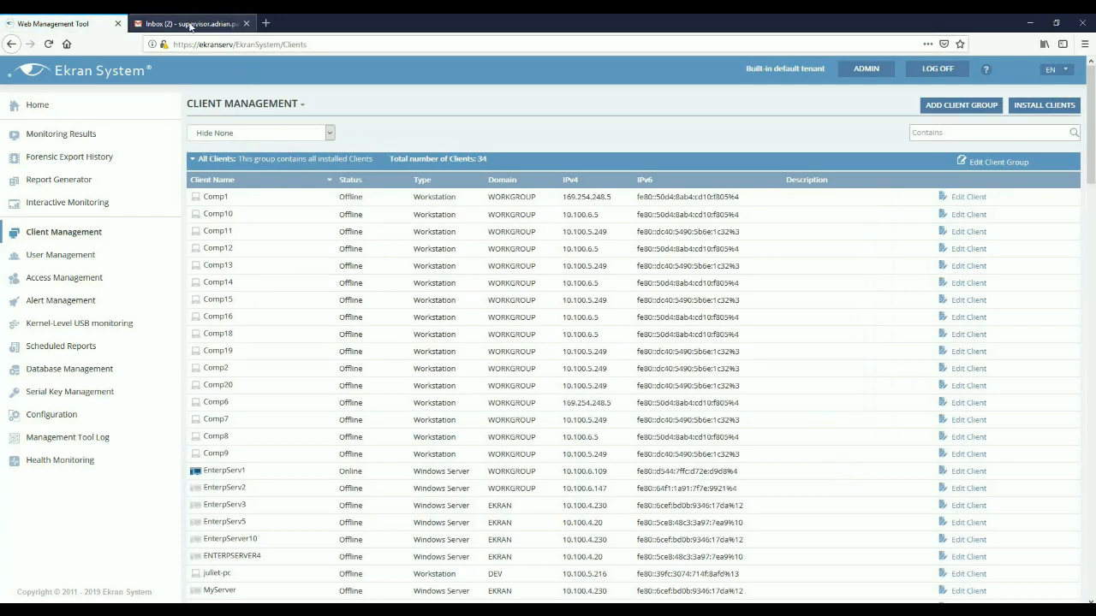
# Open the Ekran System Alert email in Gmail and follow its View Session link.
pyautogui.click(189, 23)
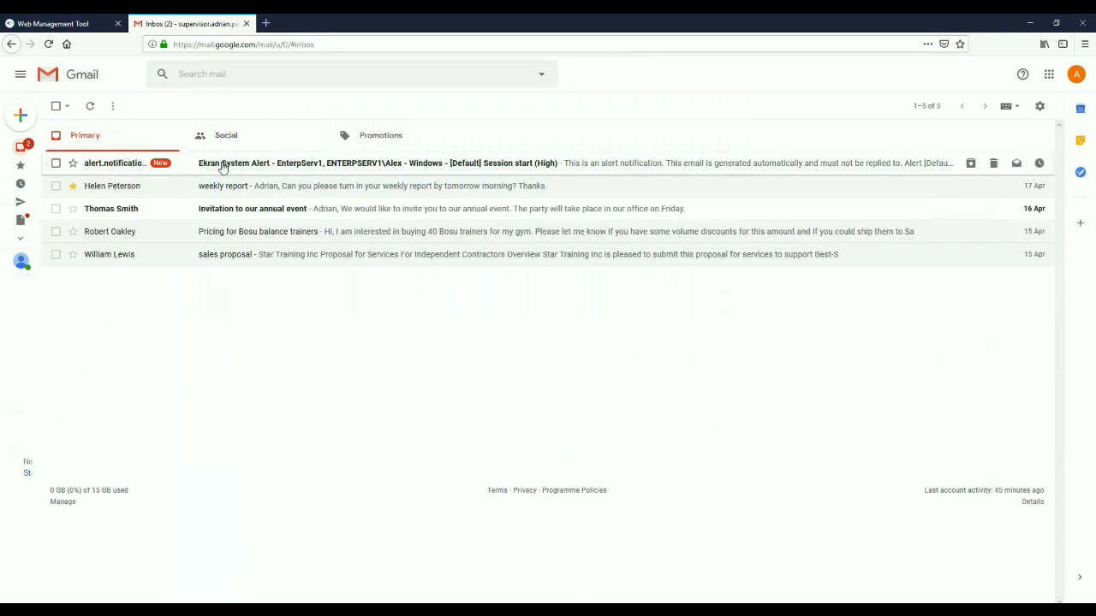
pyautogui.click(386, 163)
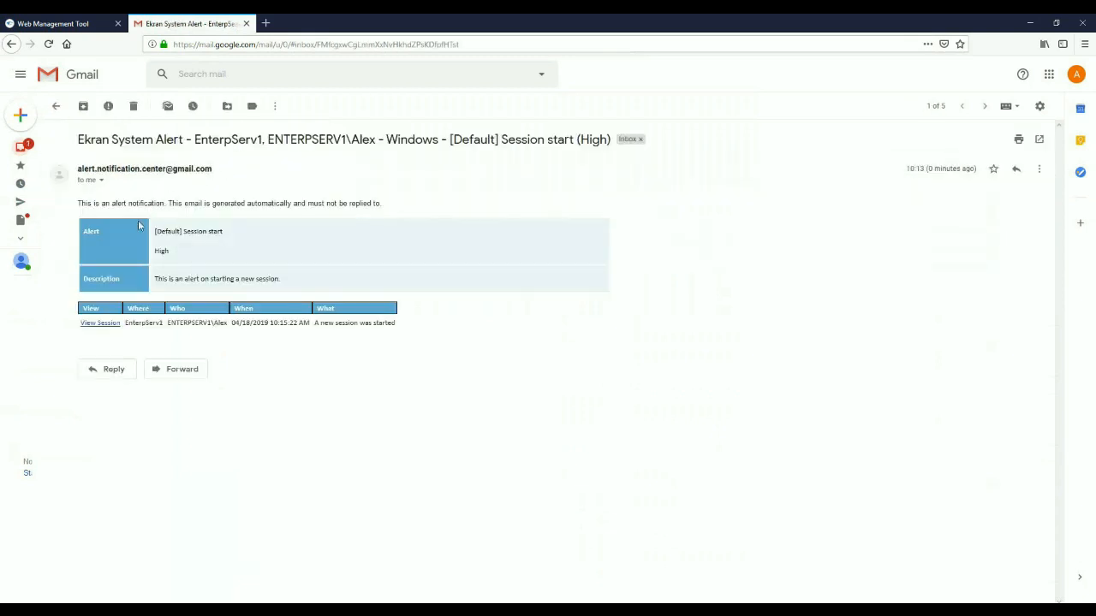
pyautogui.click(99, 322)
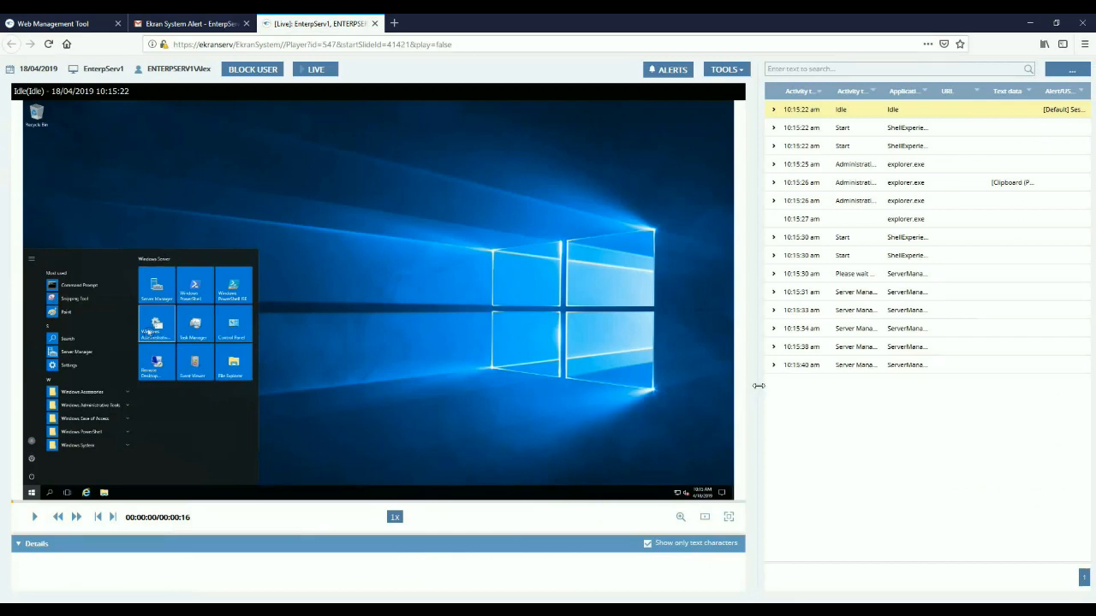
# Widen the activity grid, watch EnterpServ1 live, then return to playback.
pyautogui.moveTo(758, 386); pyautogui.dragTo(702, 386)
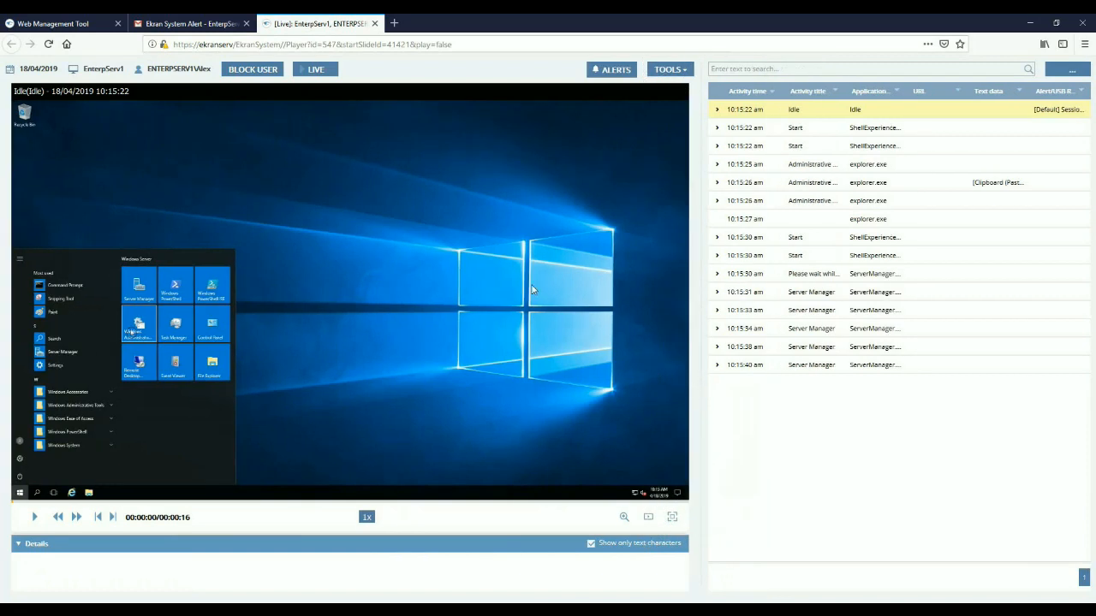
pyautogui.click(315, 69)
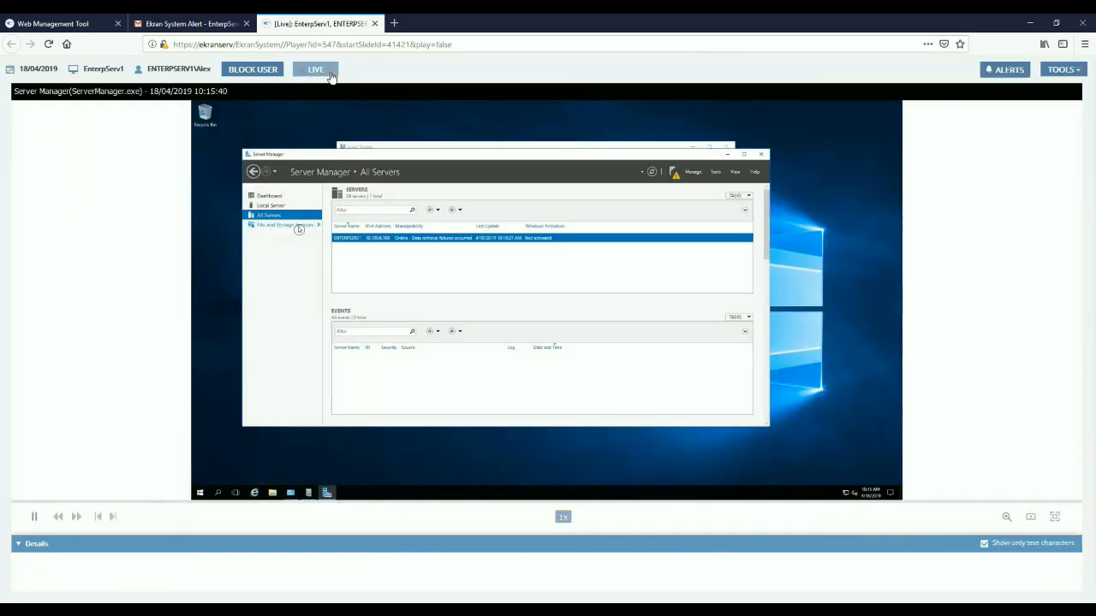
pyautogui.click(34, 516)
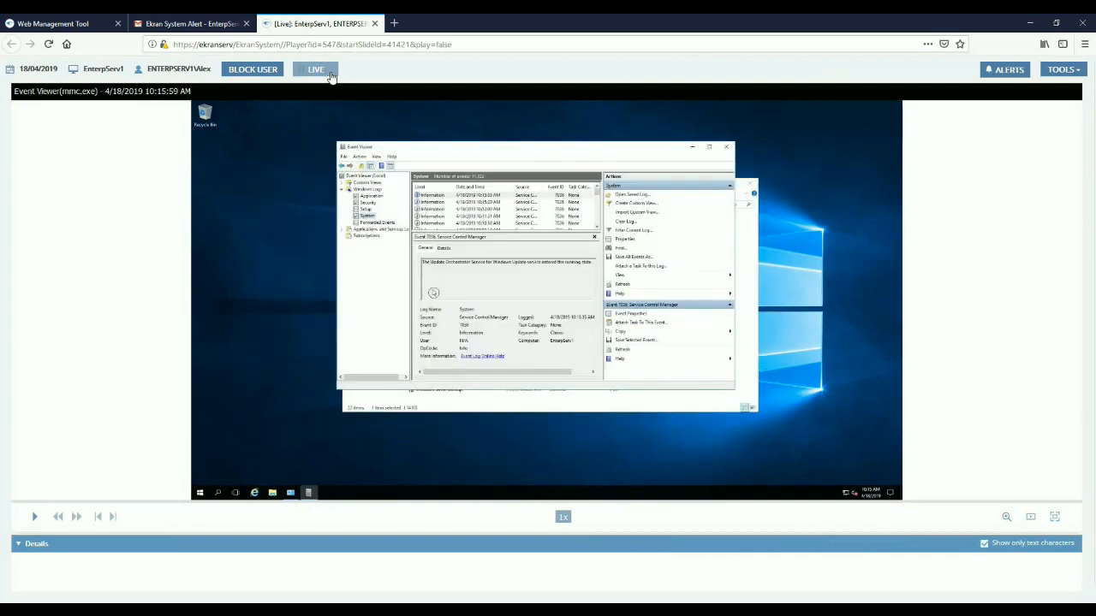
pyautogui.click(377, 222)
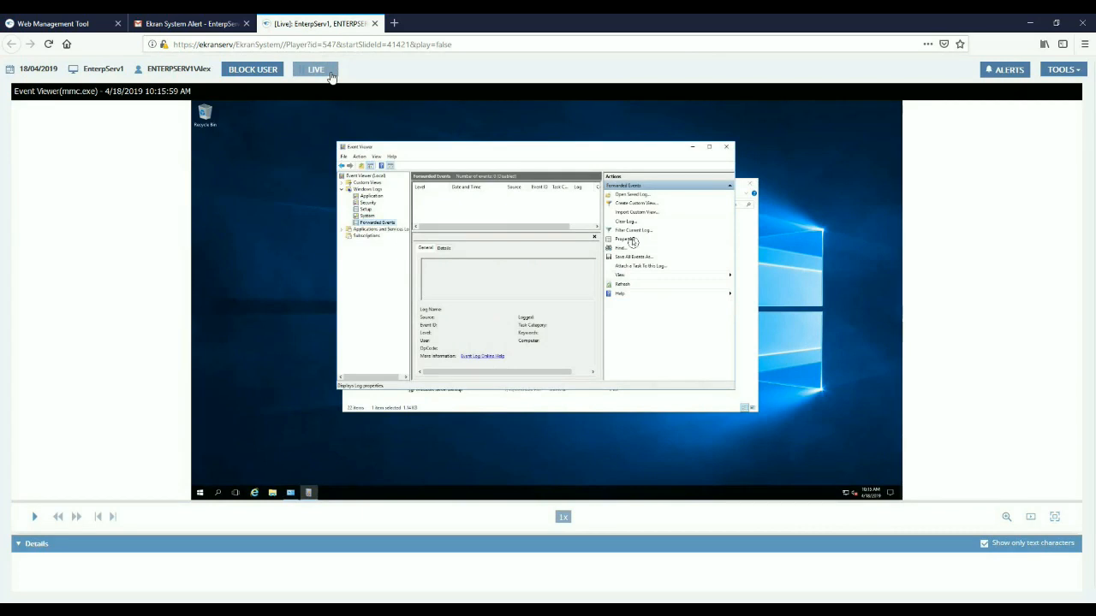
pyautogui.click(625, 238)
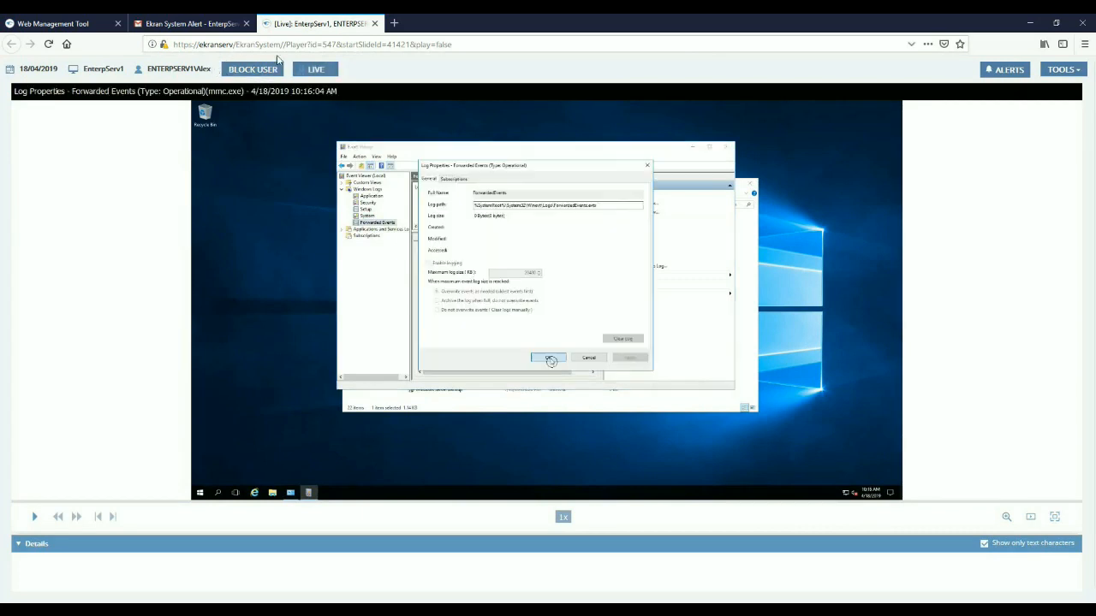
pyautogui.click(548, 357)
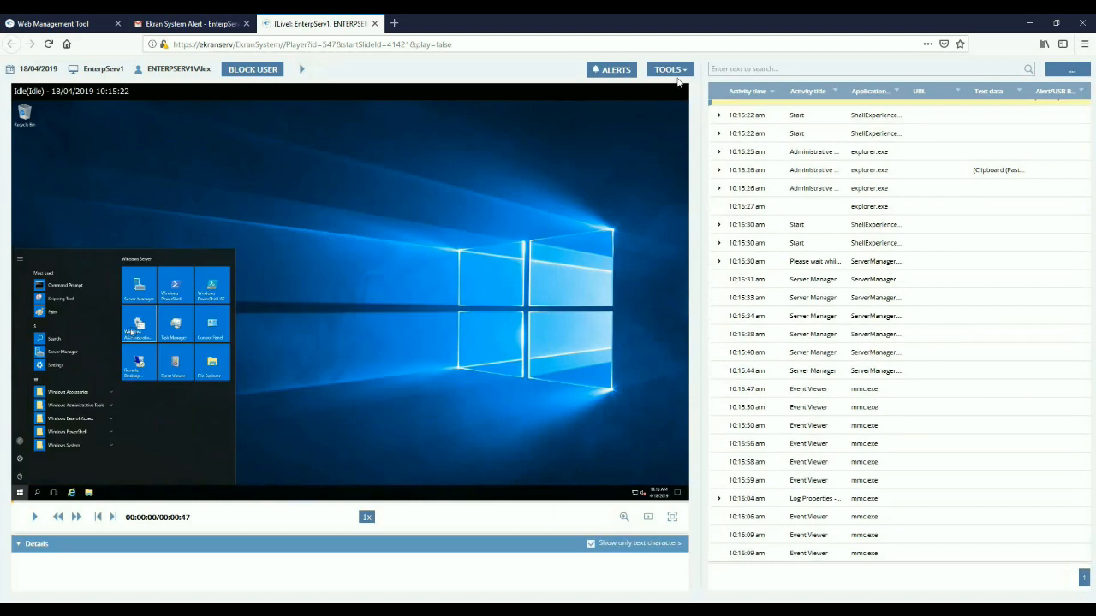
# Forensically export the full EnterpServ1 session with text data included.
pyautogui.click(668, 69)
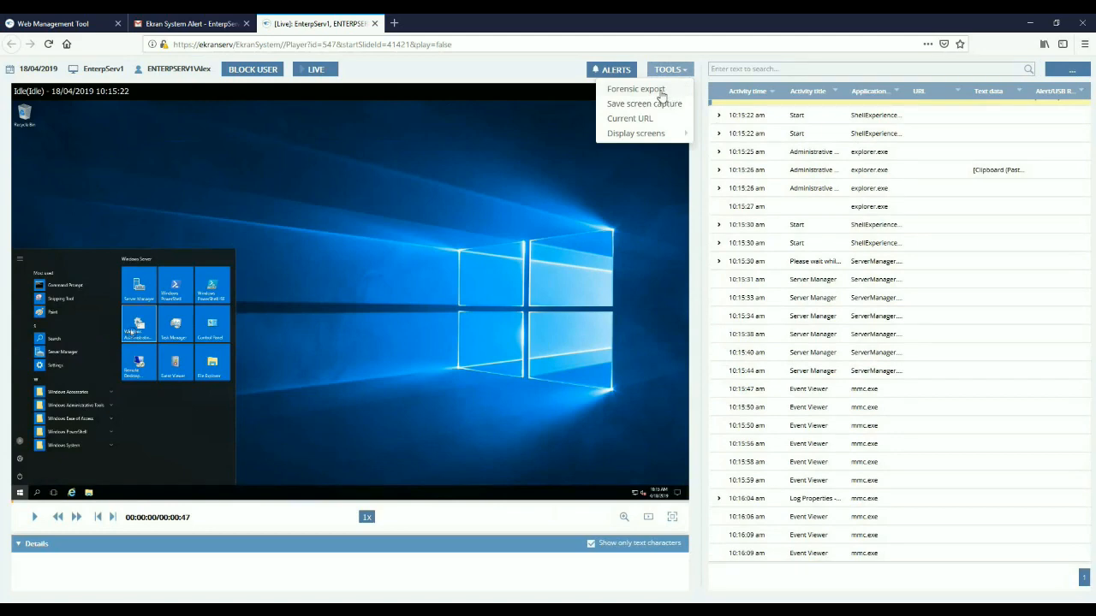
pyautogui.click(635, 89)
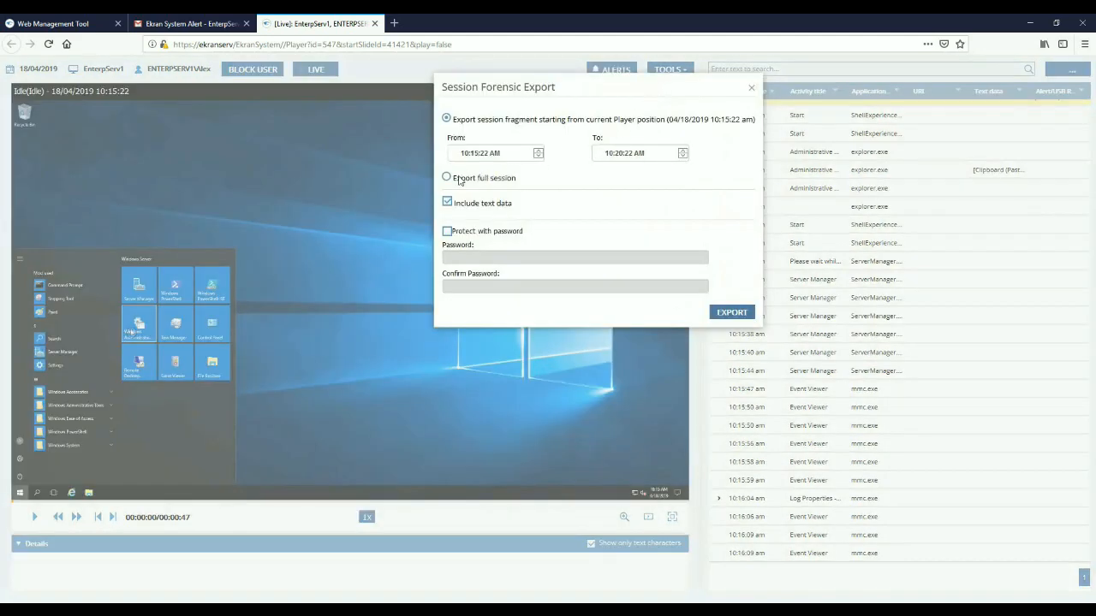
pyautogui.click(446, 177)
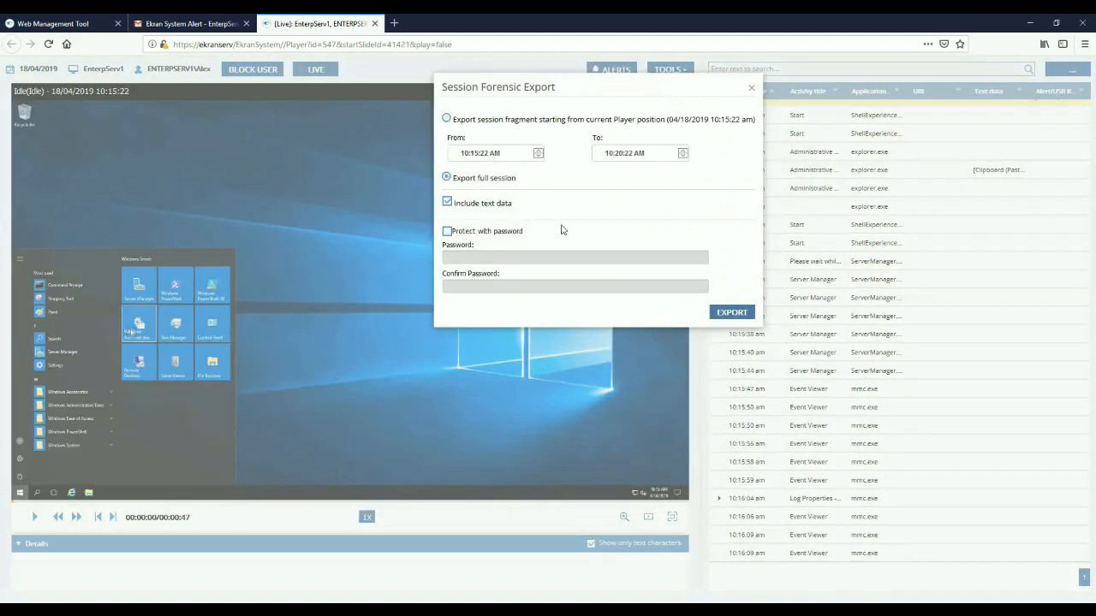
pyautogui.moveTo(697, 325)
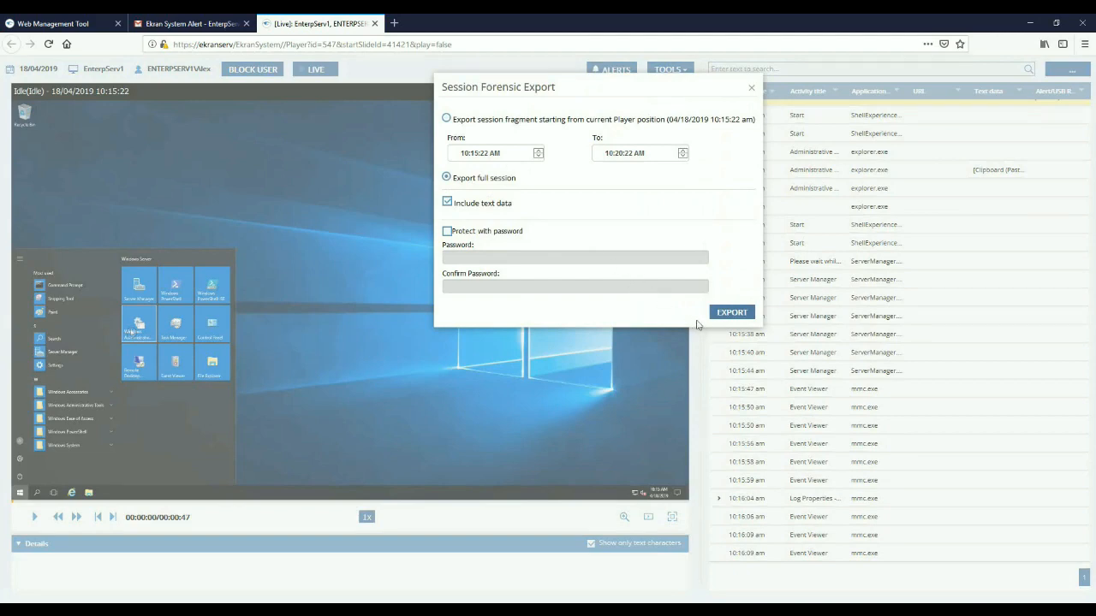
pyautogui.click(750, 87)
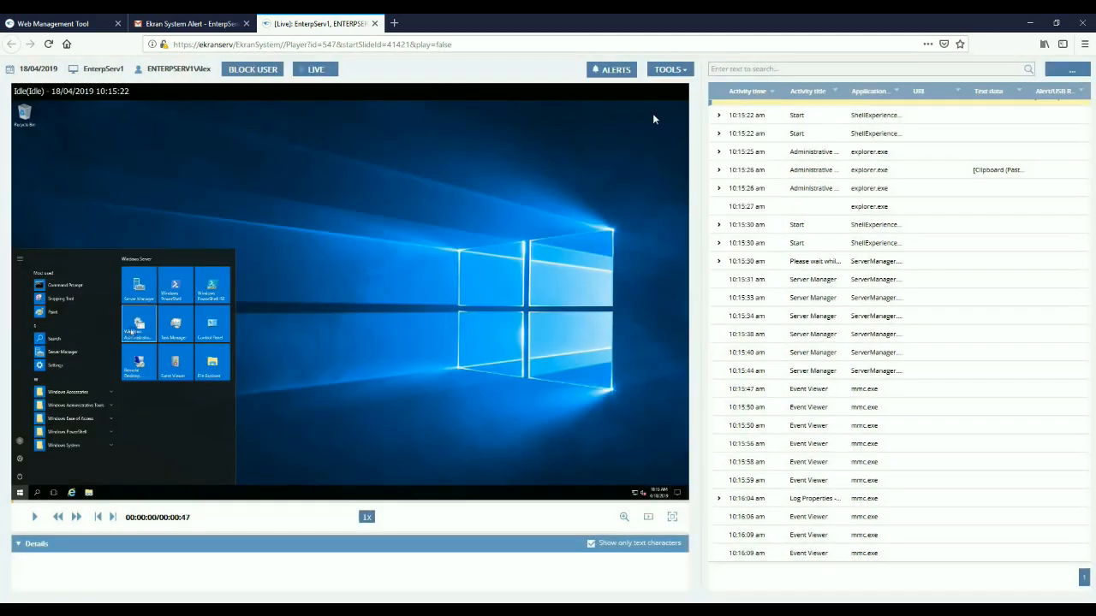
# Switch back to the Web Management Tool tab showing all 34 clients.
pyautogui.click(51, 23)
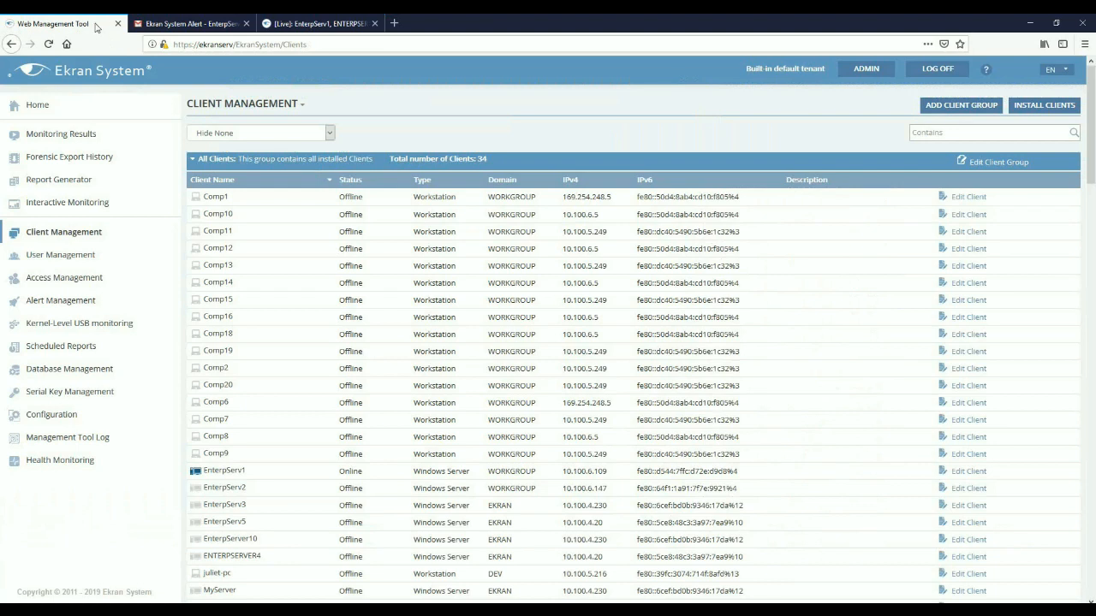
pyautogui.moveTo(70, 157)
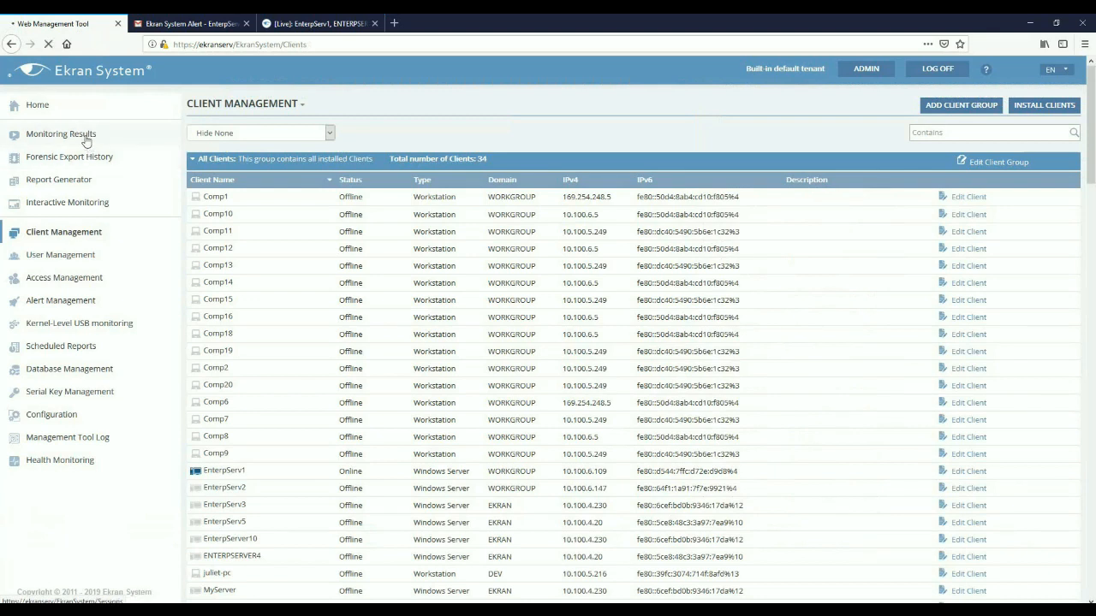
# Filter the Client Sessions list by the EnterpServ1 client in the Where filter.
pyautogui.click(62, 133)
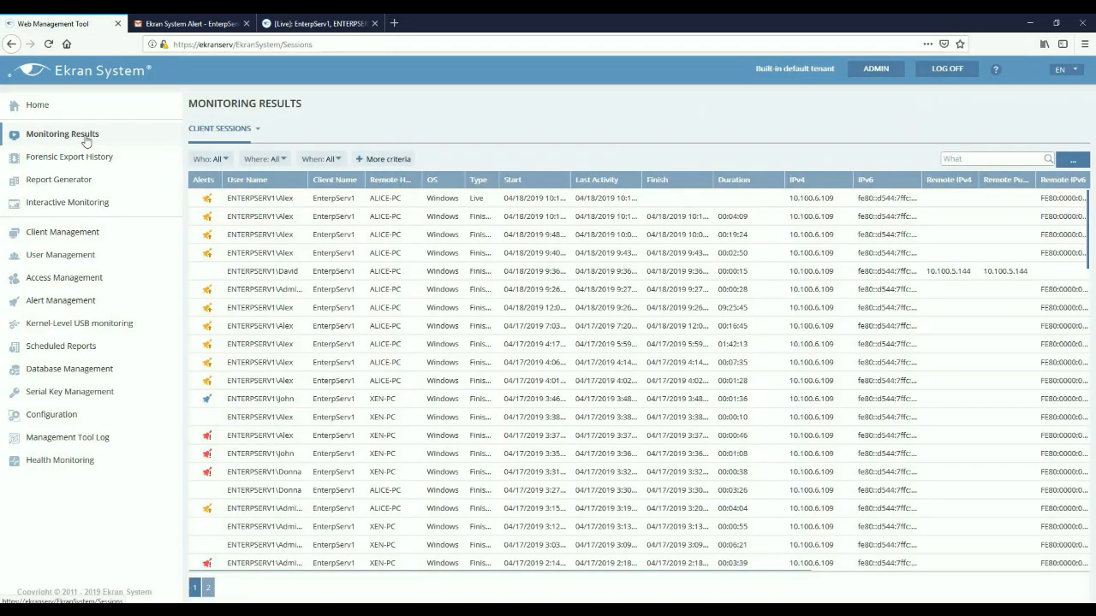
pyautogui.click(263, 159)
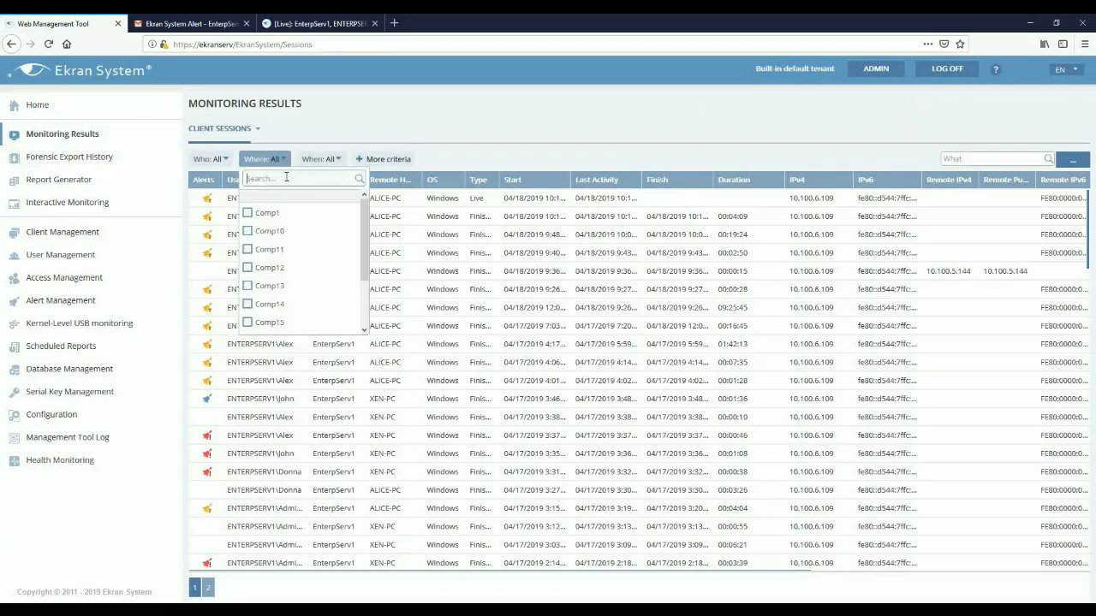
pyautogui.write('EnterpServ')
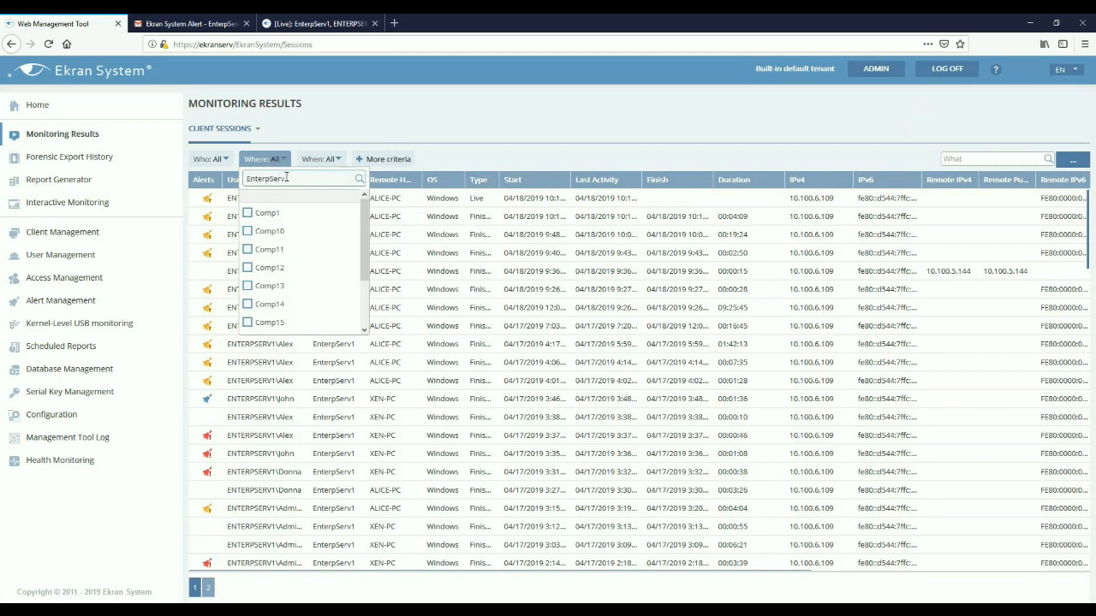
pyautogui.click(276, 212)
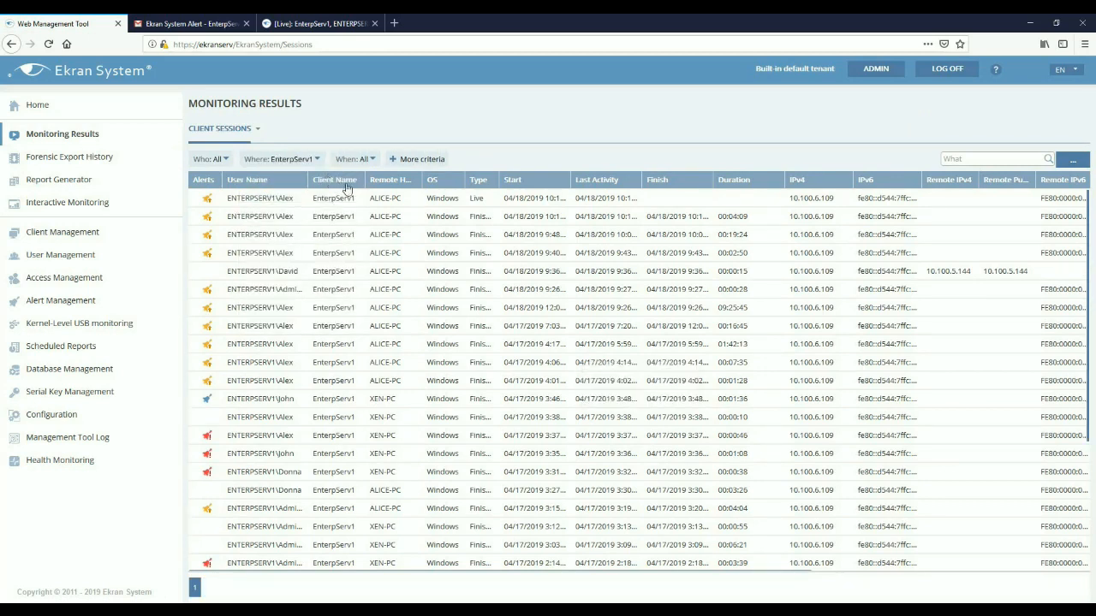
pyautogui.moveTo(415, 187)
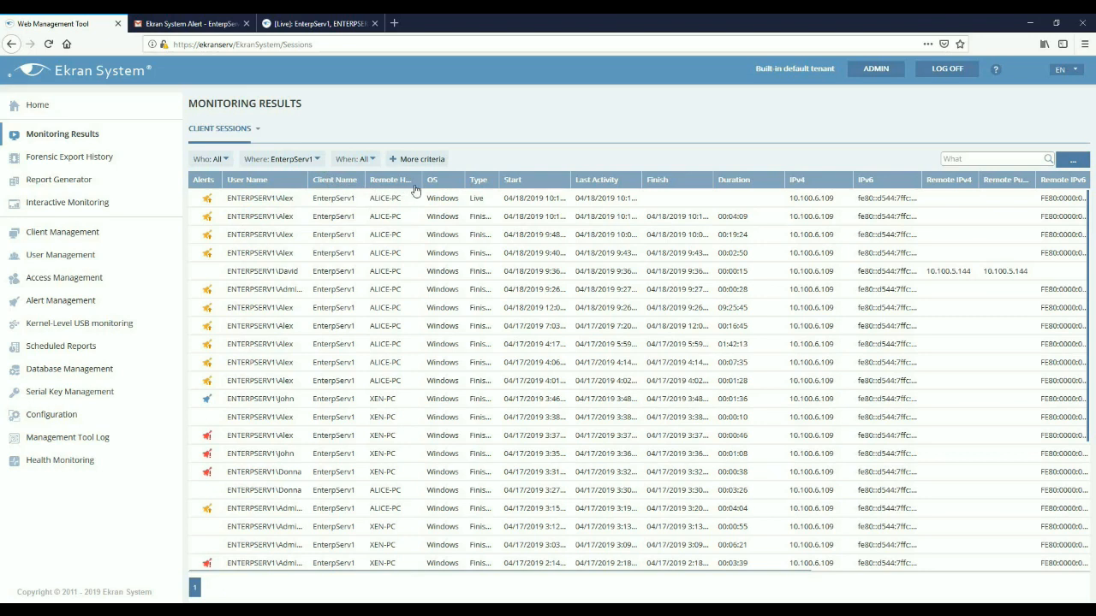
pyautogui.moveTo(834, 190)
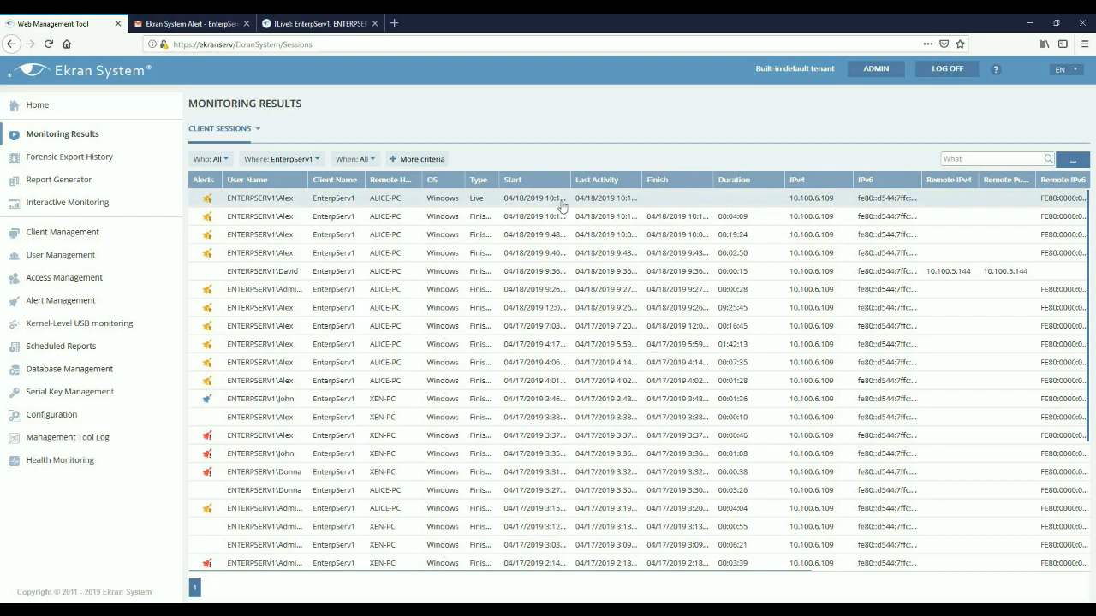
pyautogui.moveTo(59, 179)
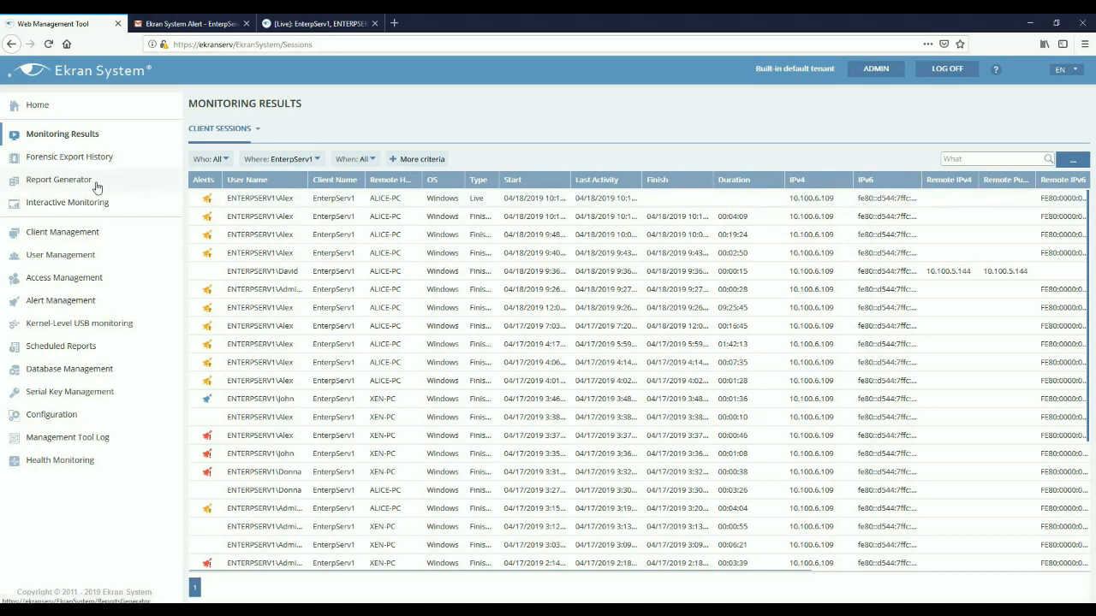
# Pick Session grid report in Report Generator and add client EnterpServ1 via search.
pyautogui.click(59, 180)
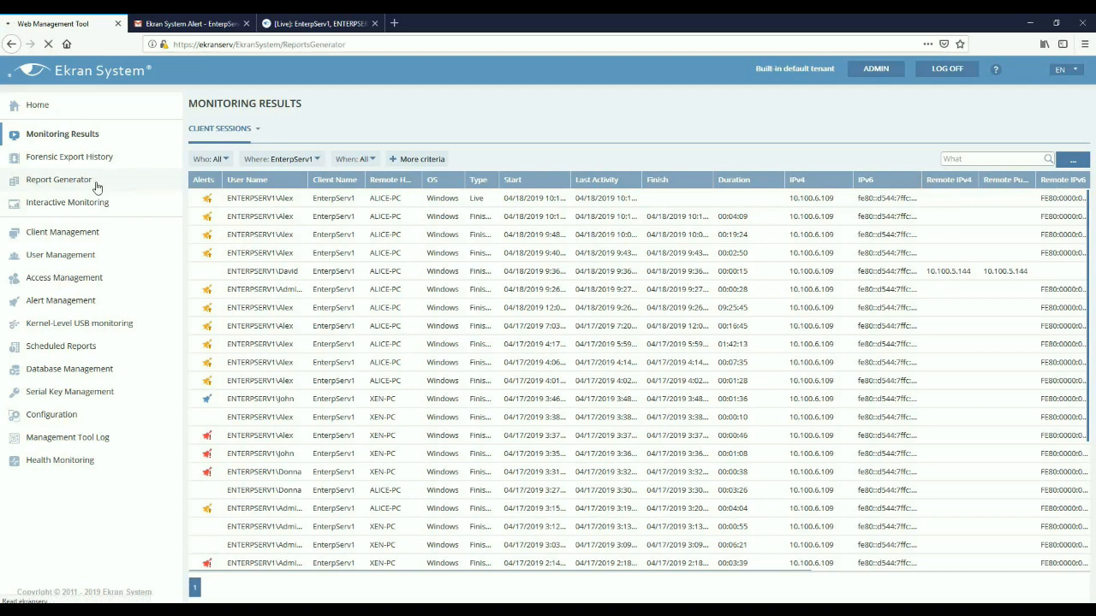
pyautogui.click(59, 179)
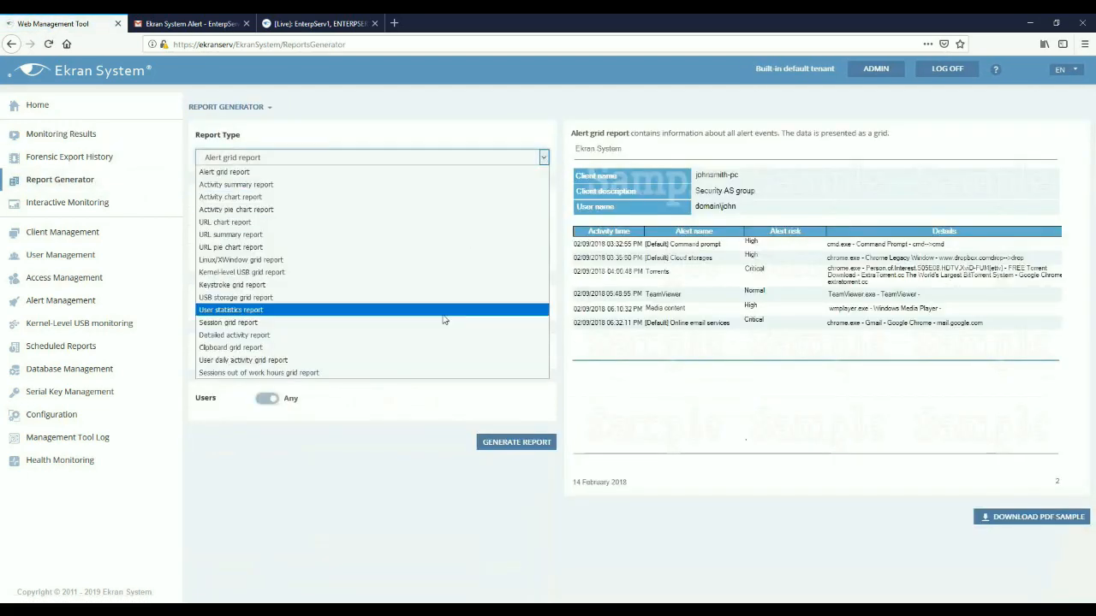
pyautogui.click(228, 321)
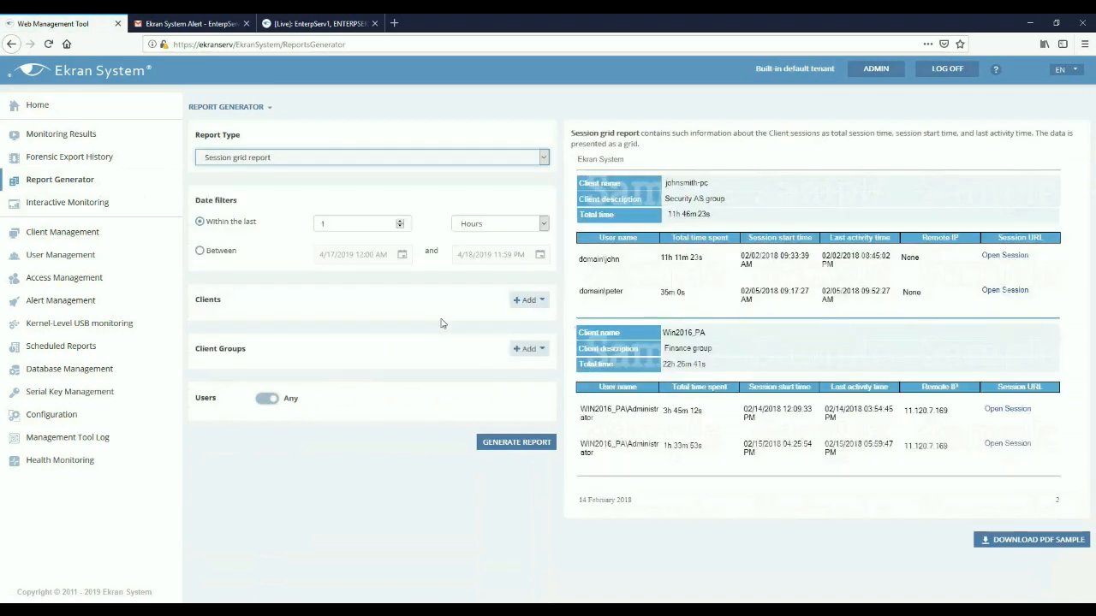
pyautogui.moveTo(508, 321)
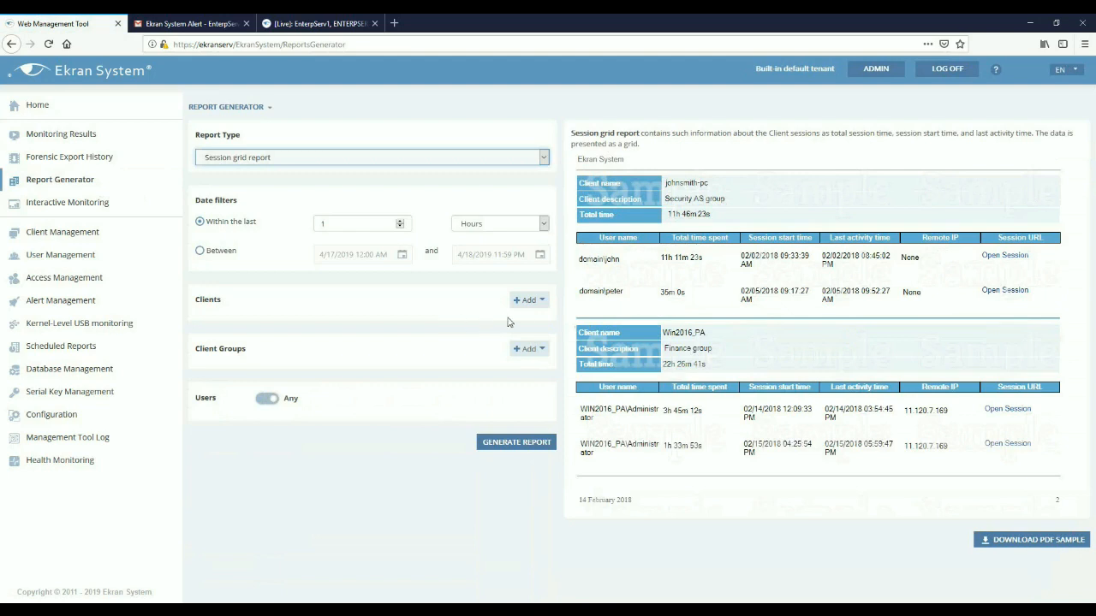
pyautogui.click(529, 300)
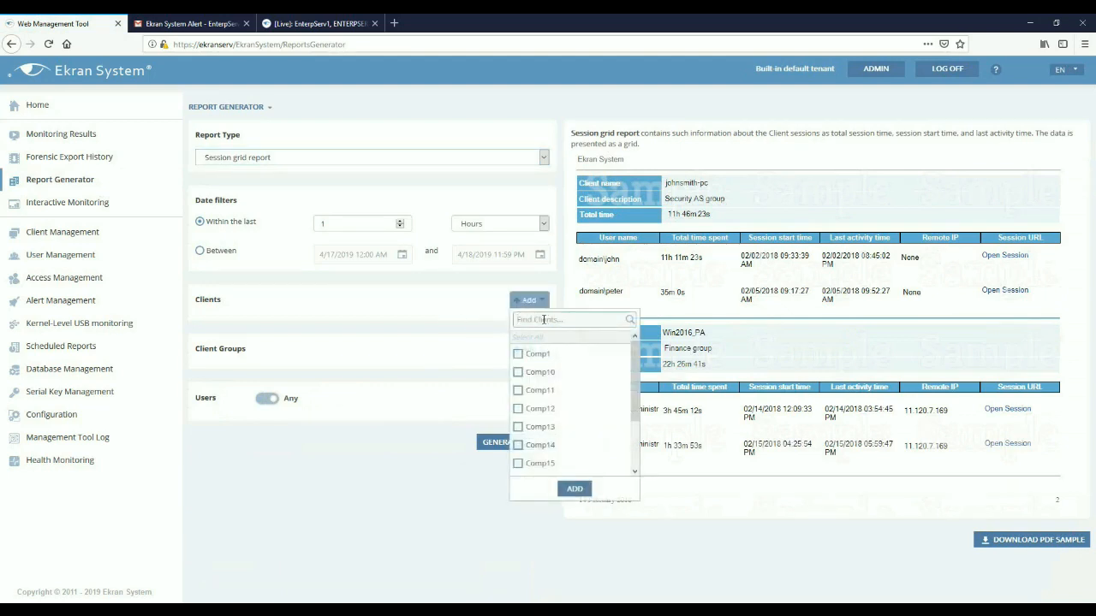
pyautogui.write('EnterpServ')
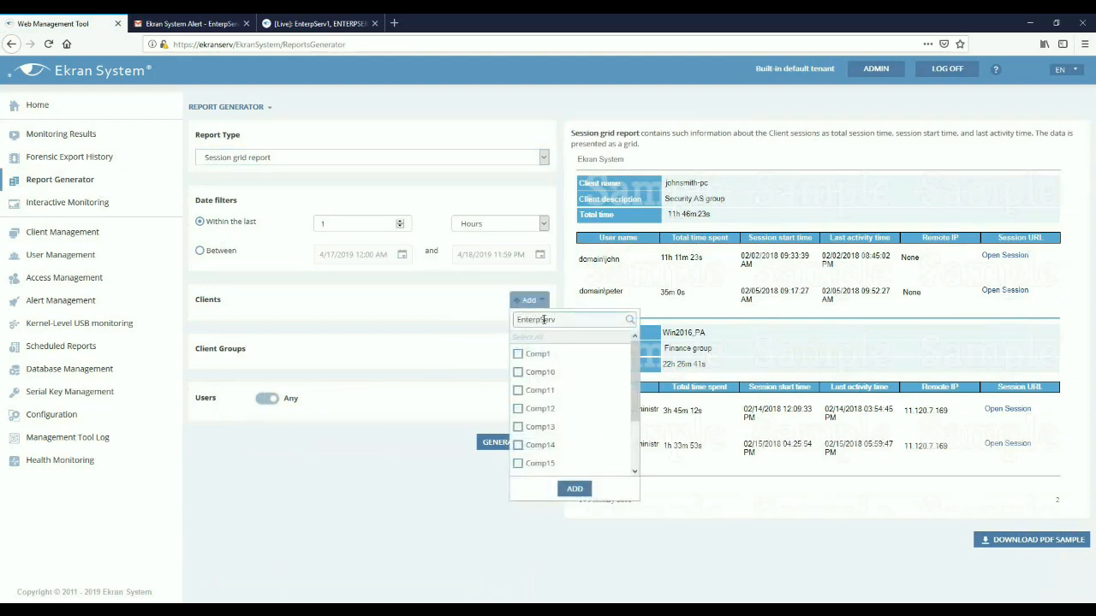
pyautogui.click(574, 488)
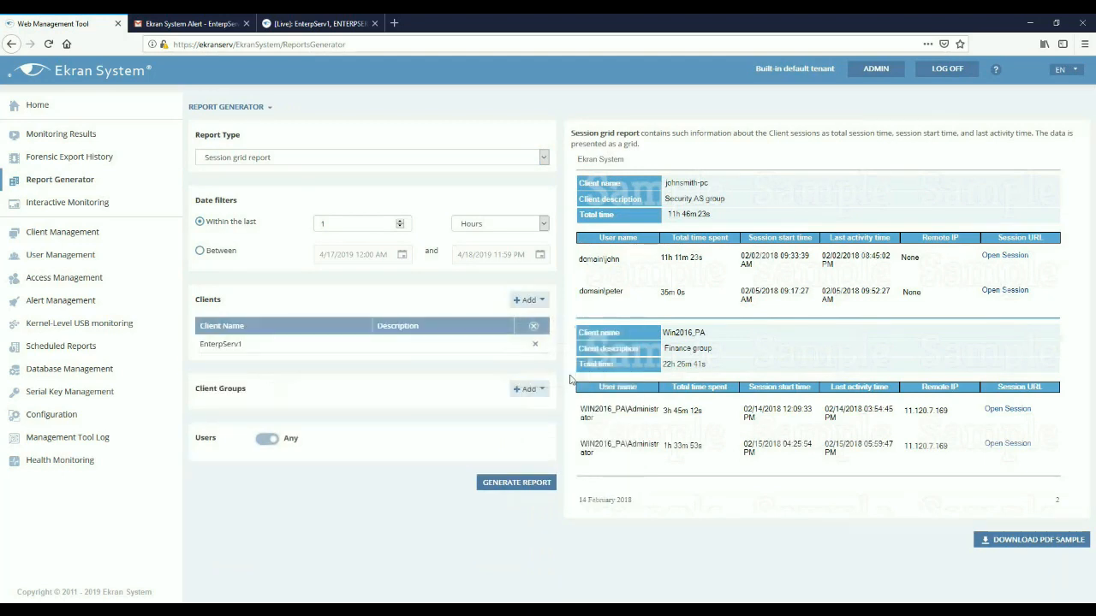
pyautogui.moveTo(271, 116)
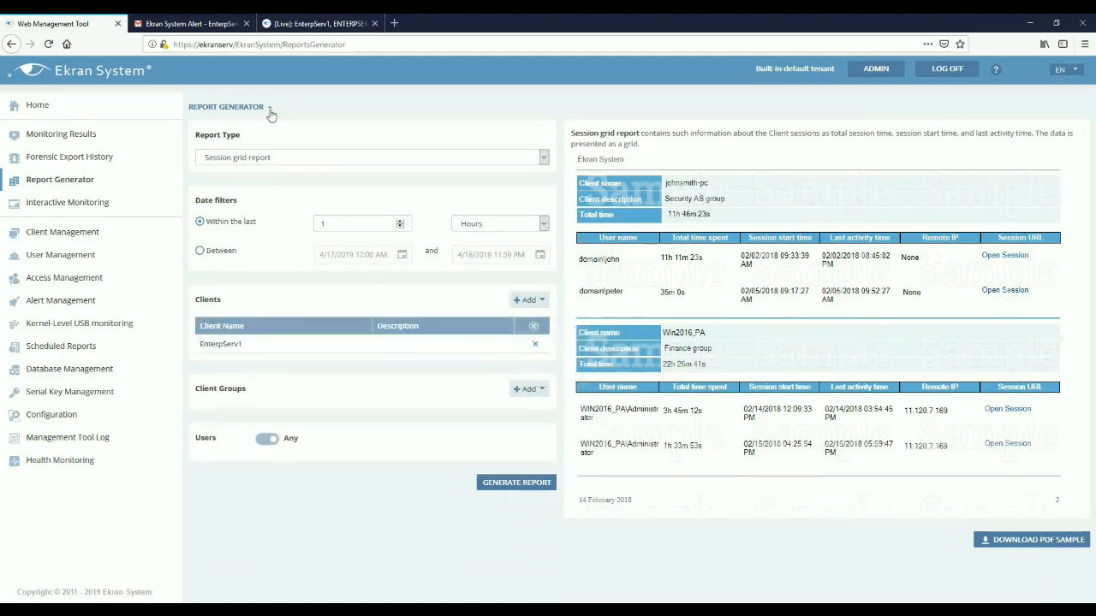
# Create a scheduled report rule from the Session grid report and advance past Rule Properties.
pyautogui.click(270, 107)
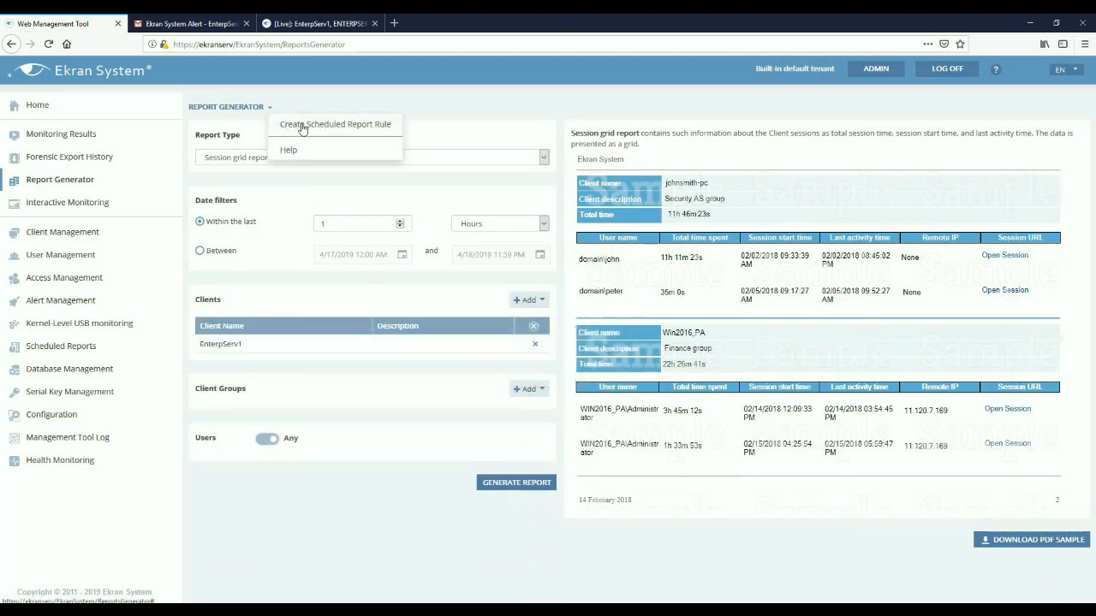
pyautogui.click(335, 124)
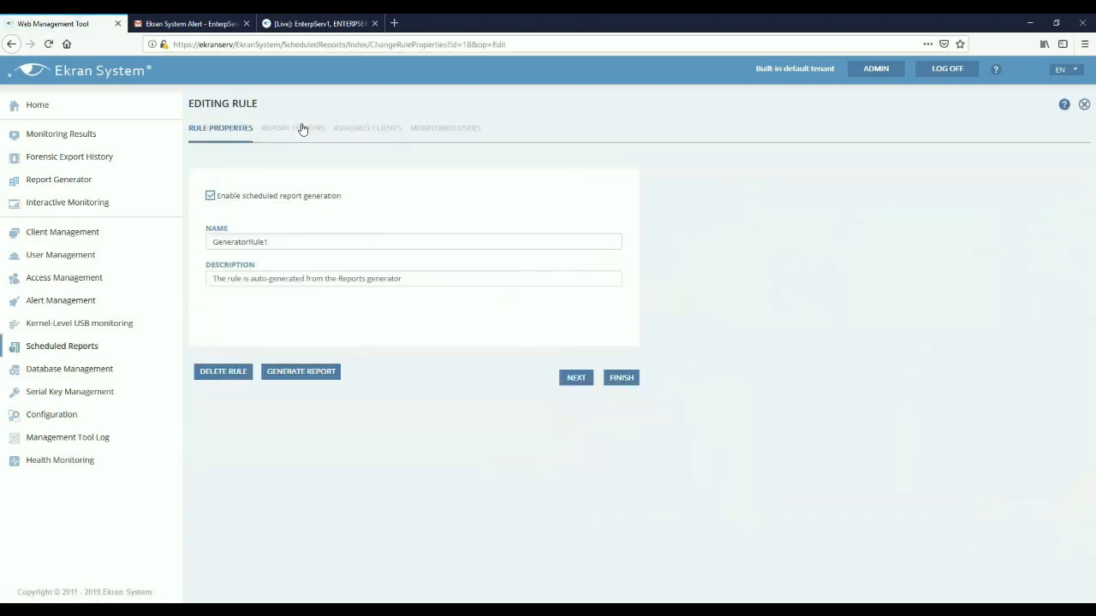
pyautogui.moveTo(539, 373)
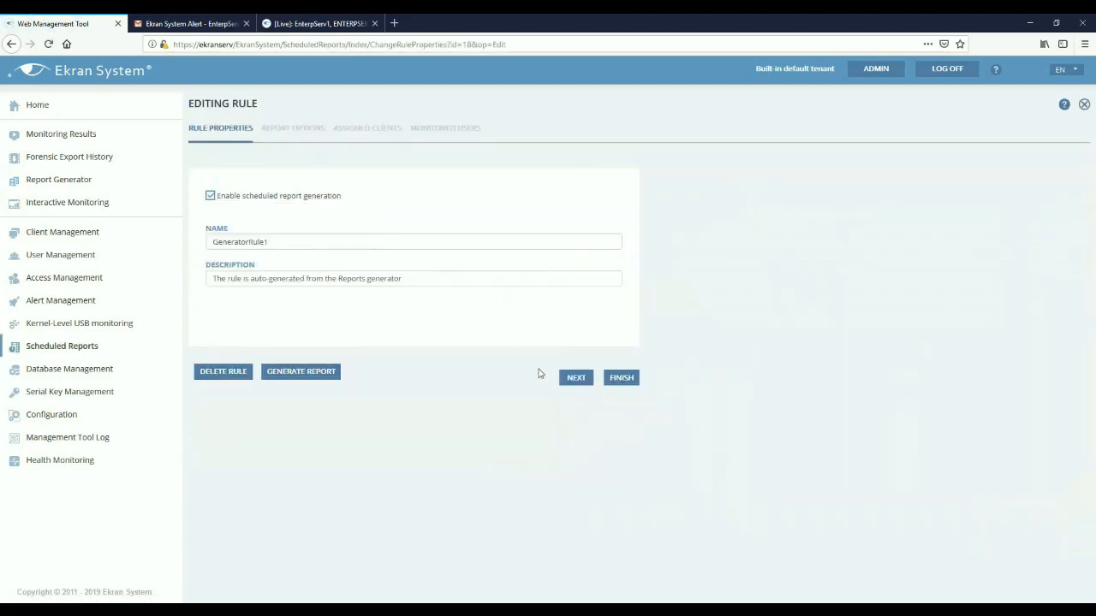
pyautogui.click(575, 377)
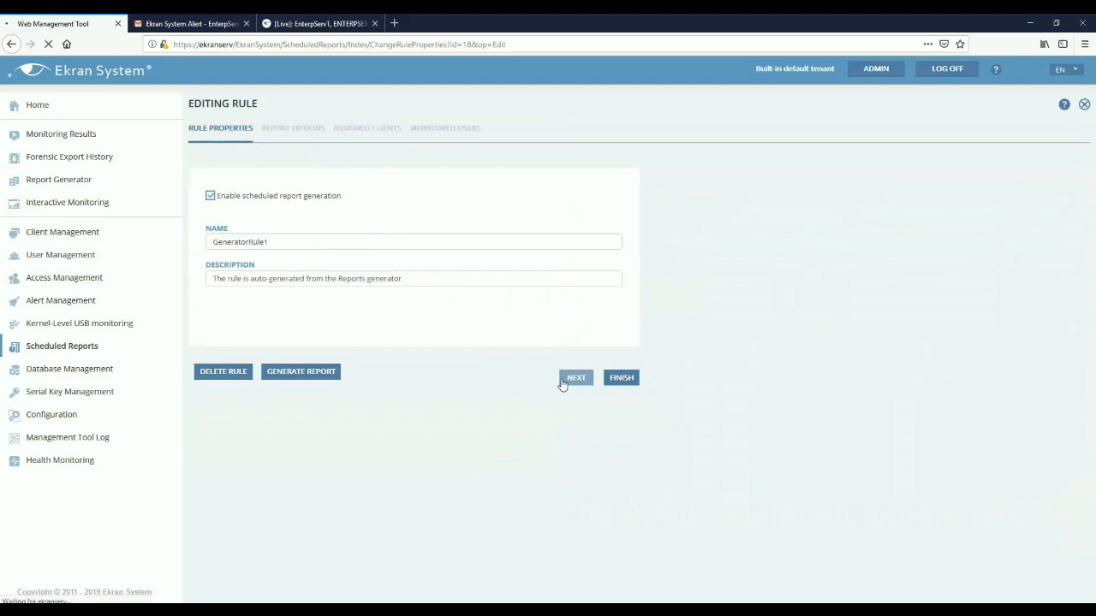
pyautogui.click(576, 378)
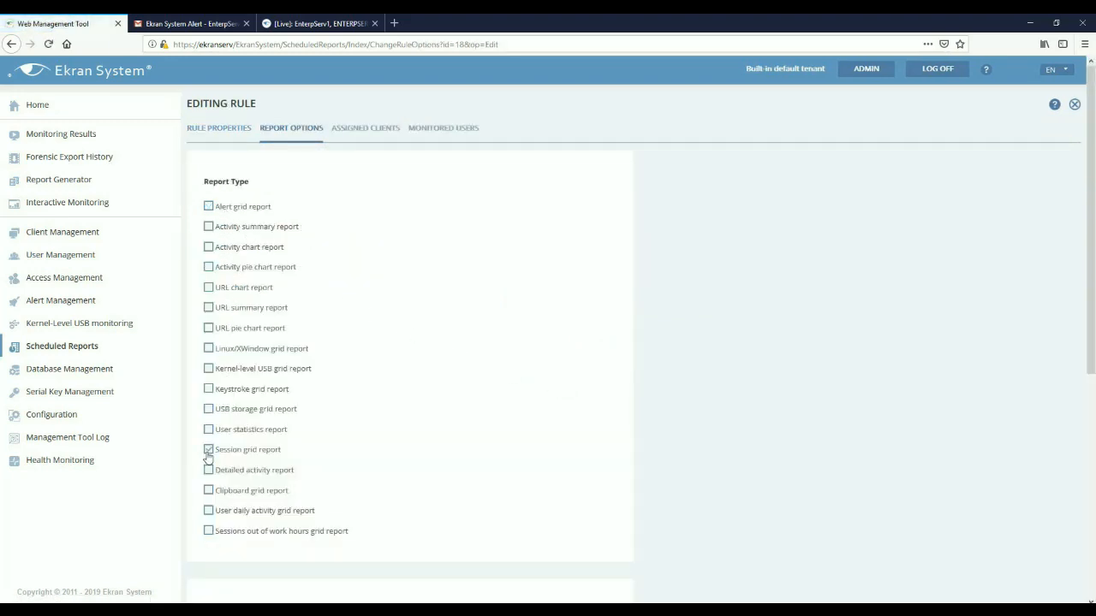
pyautogui.scroll(-3)
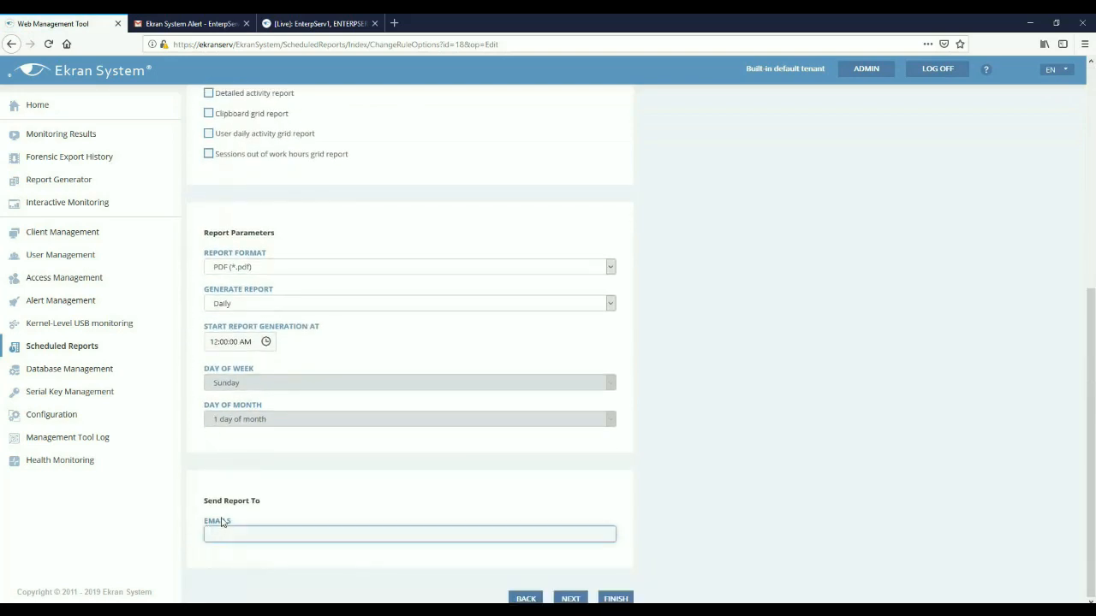
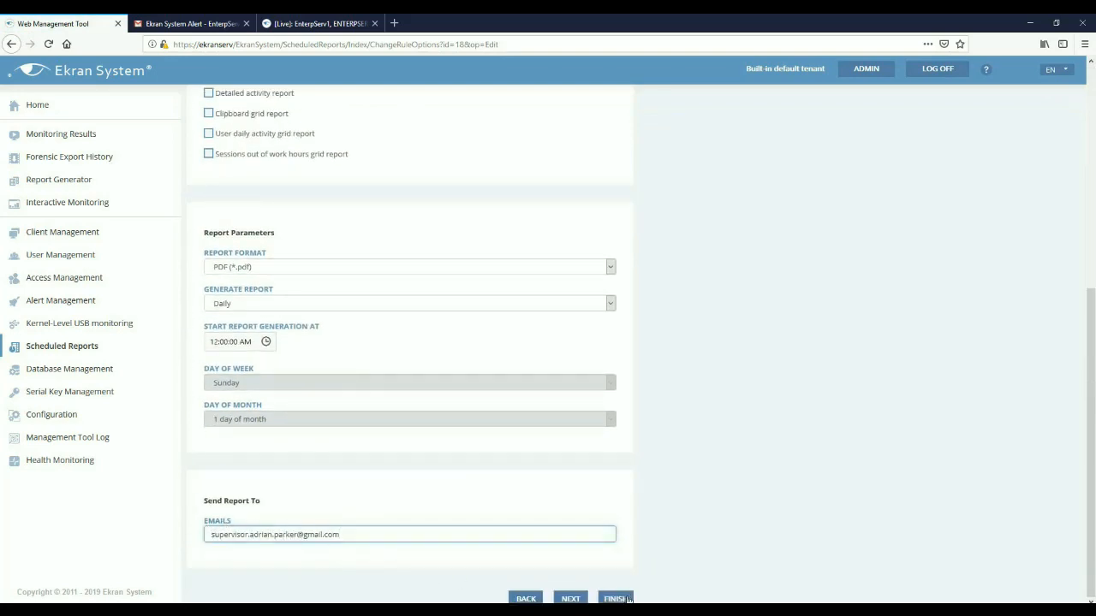
pyautogui.click(616, 598)
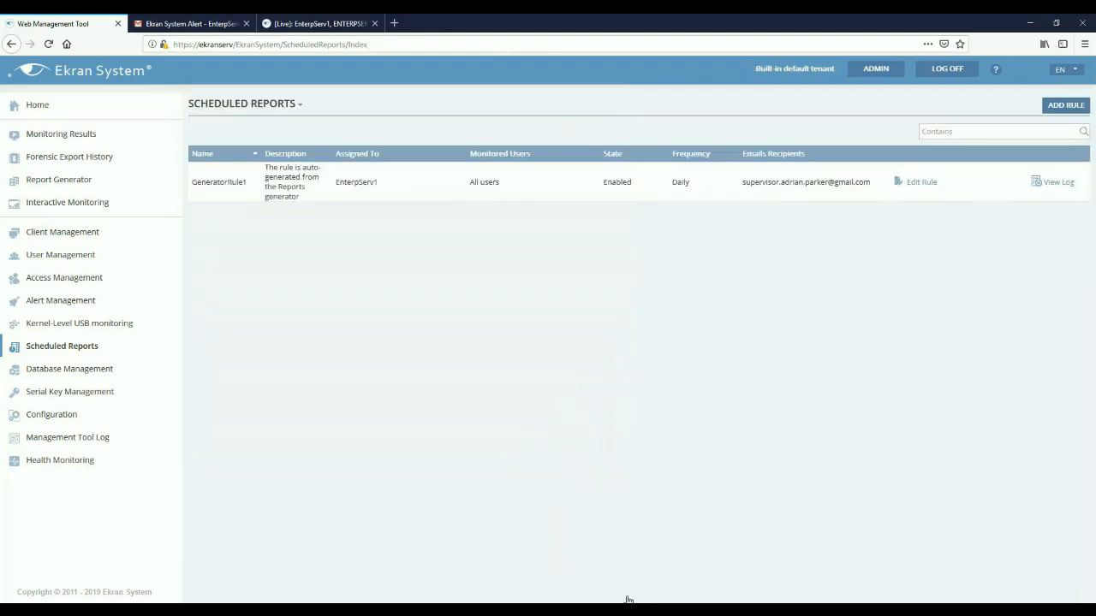